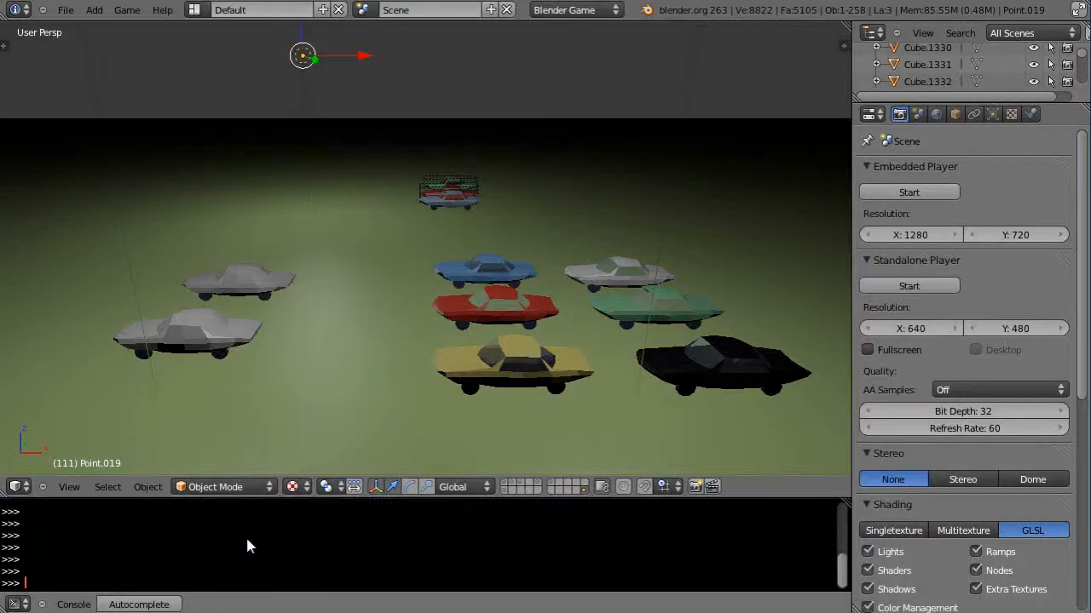
mouse_move(370, 439)
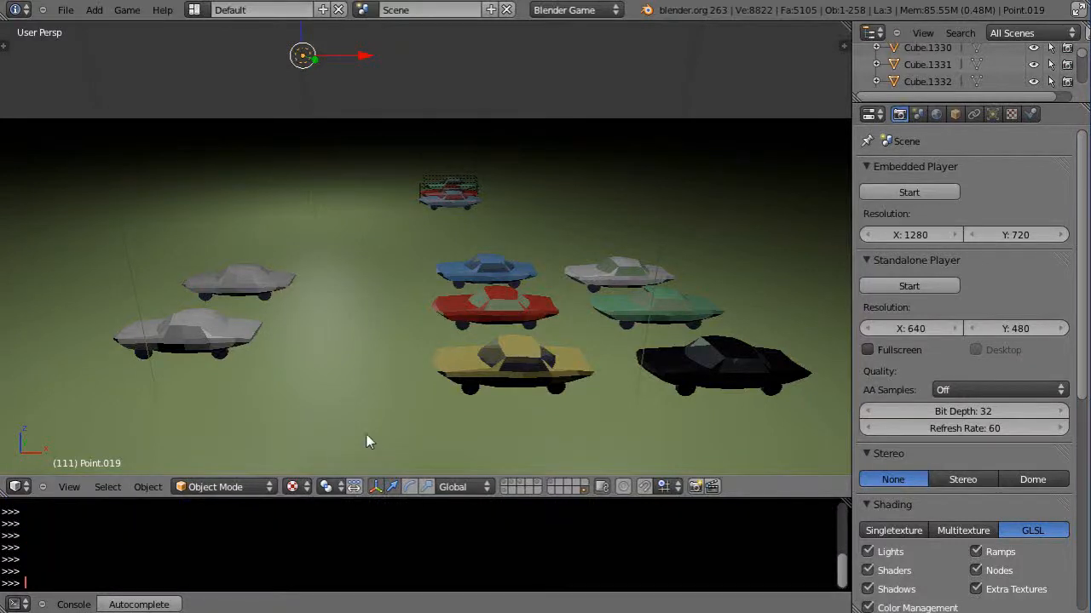
mouse_move(348, 300)
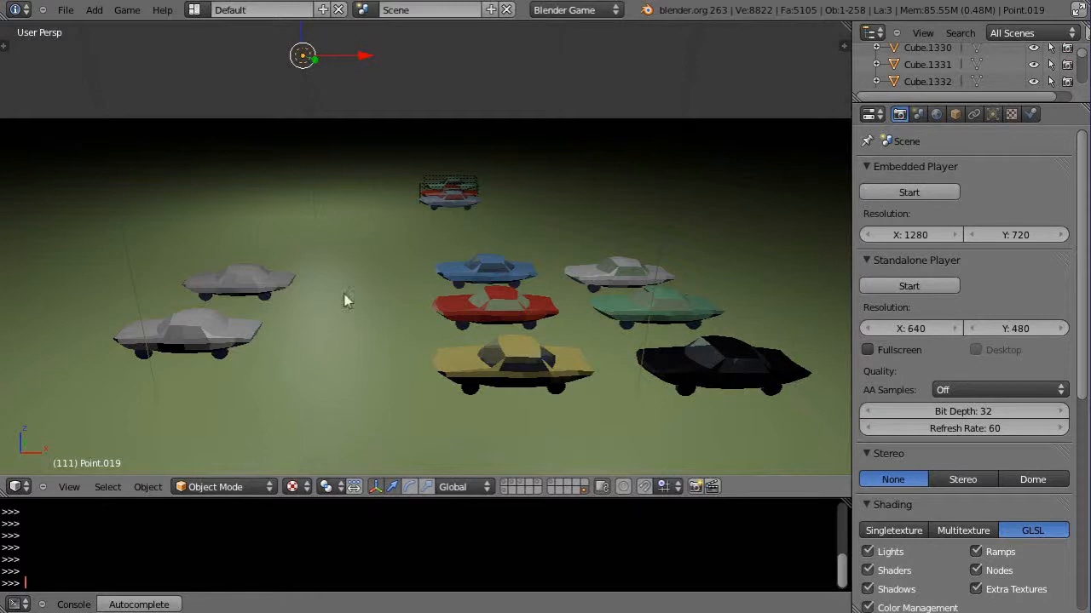
mouse_move(579, 242)
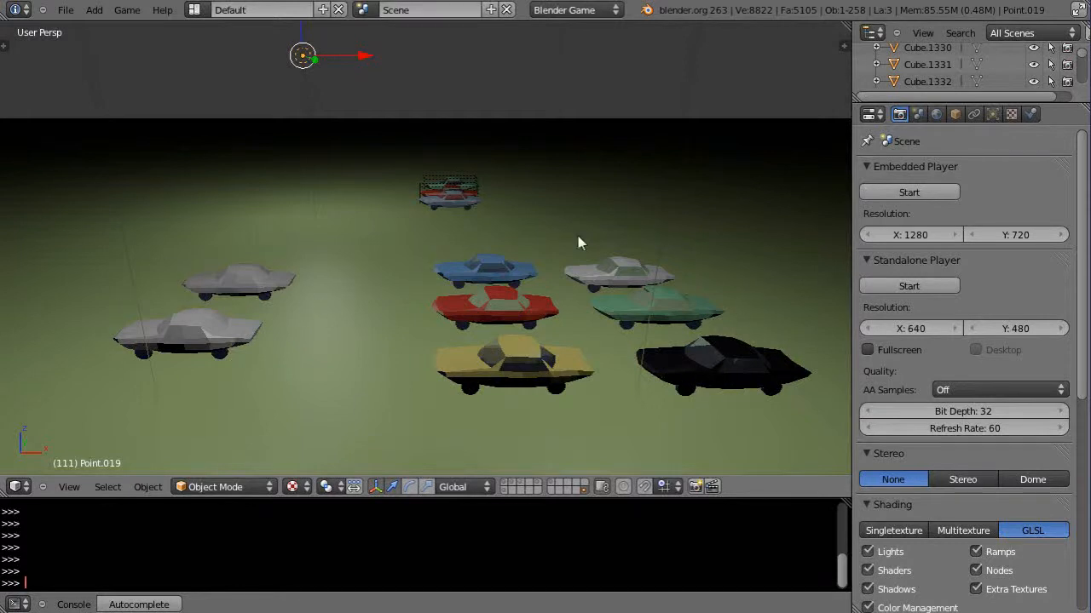
mouse_move(156, 311)
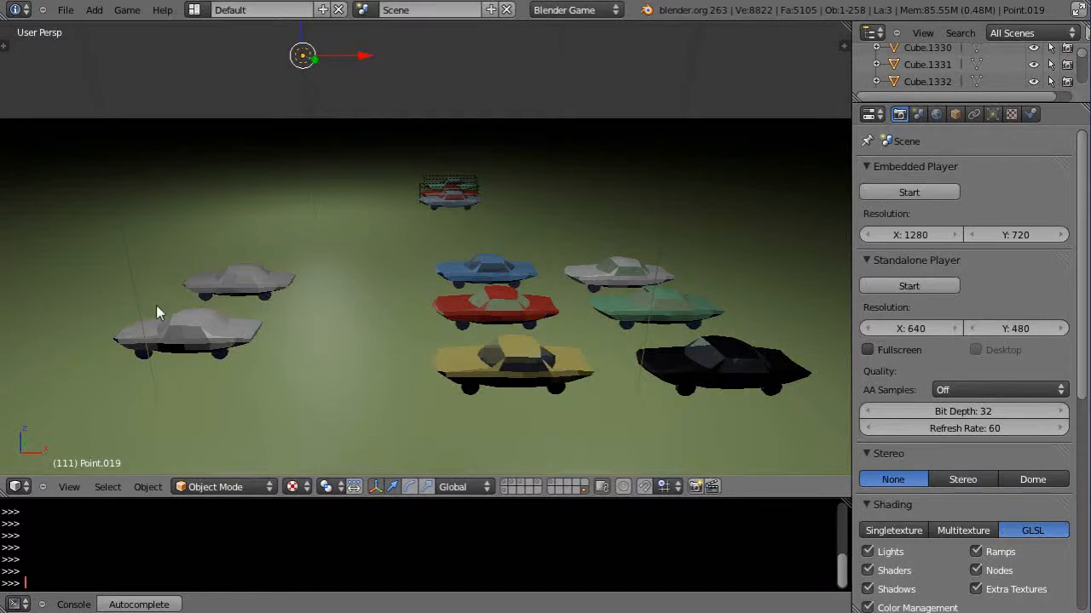
mouse_move(631, 381)
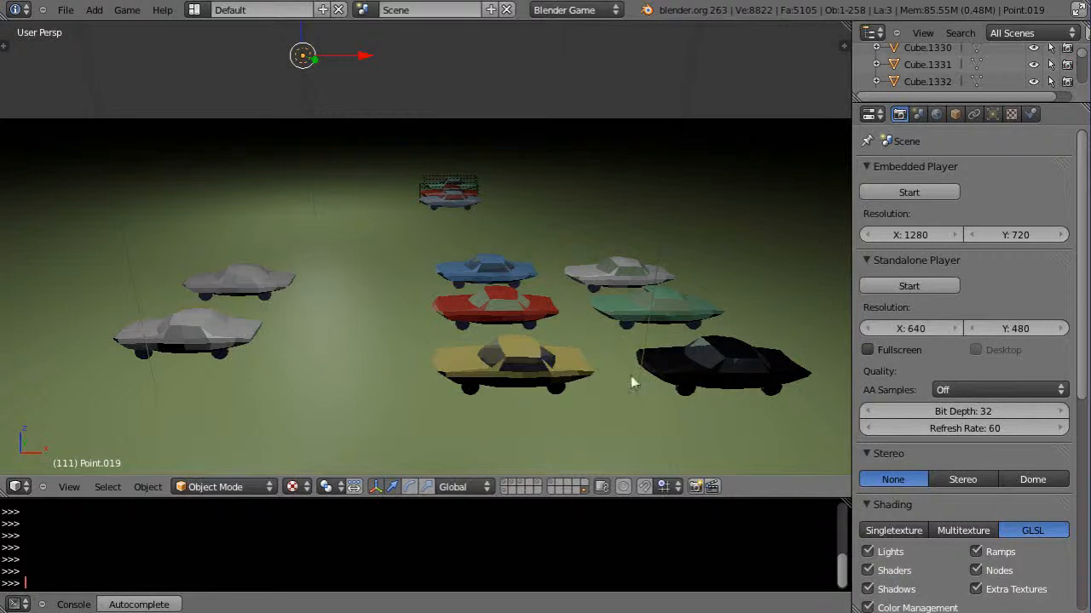
mouse_move(554, 378)
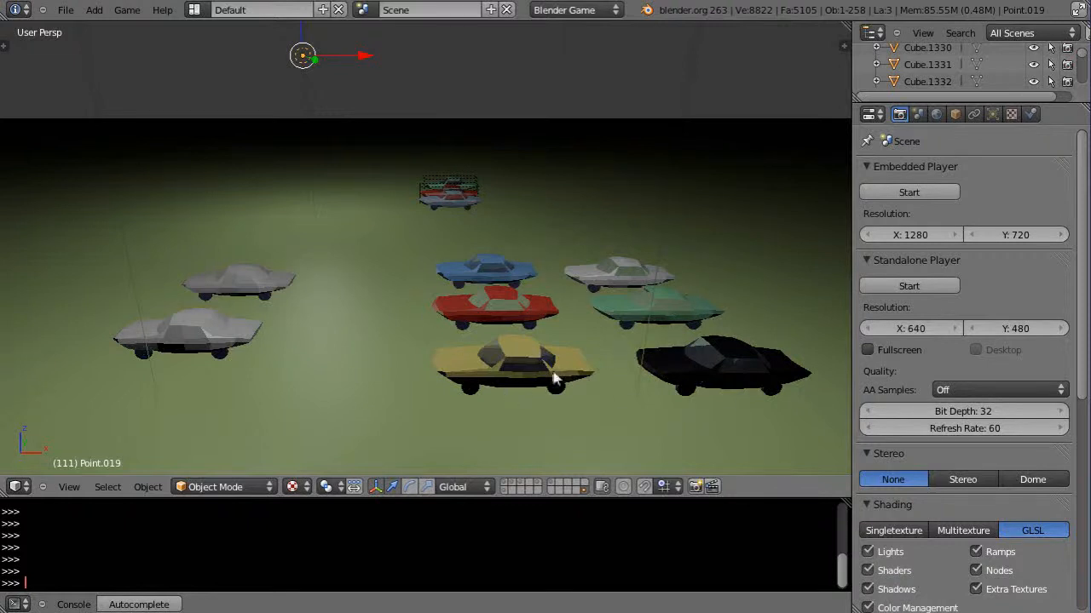
mouse_move(464, 384)
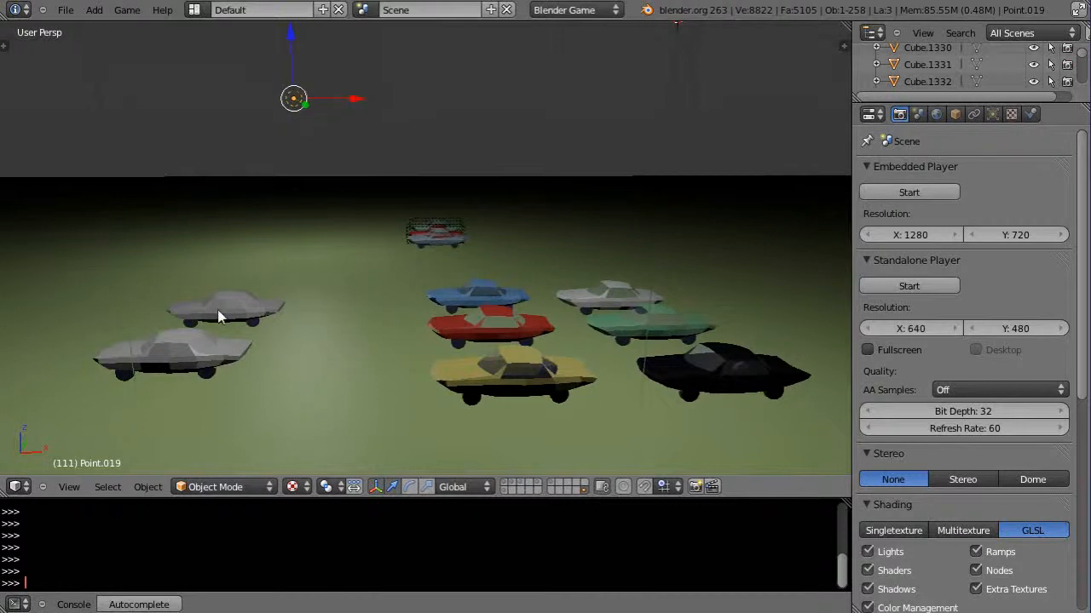
Step: Select the grey car and recolour the ground plane's diffuse material to orange-yellow
left_click(221, 310)
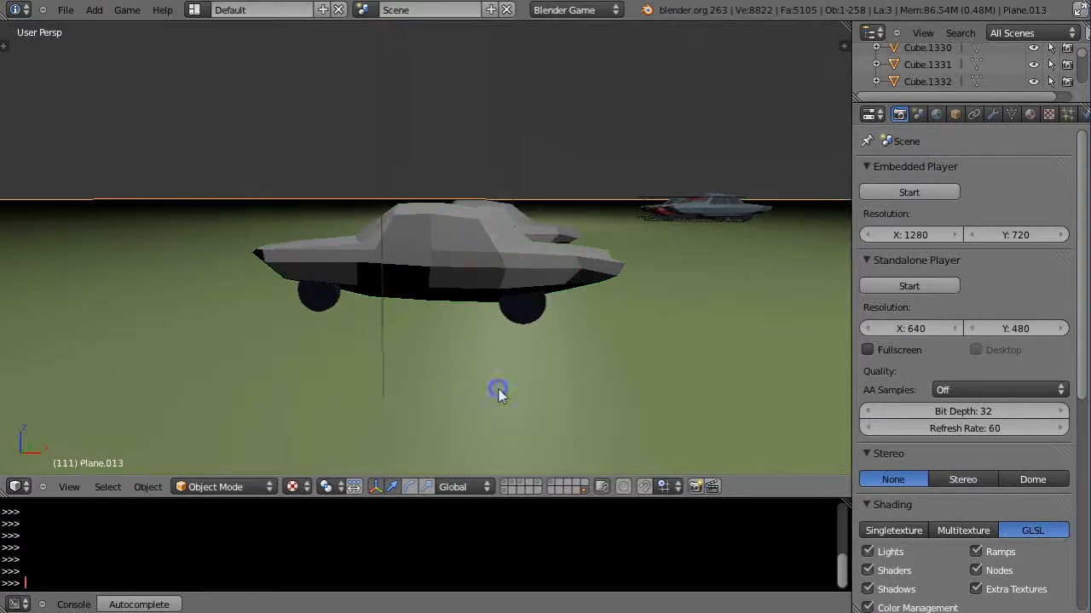
left_click(1029, 113)
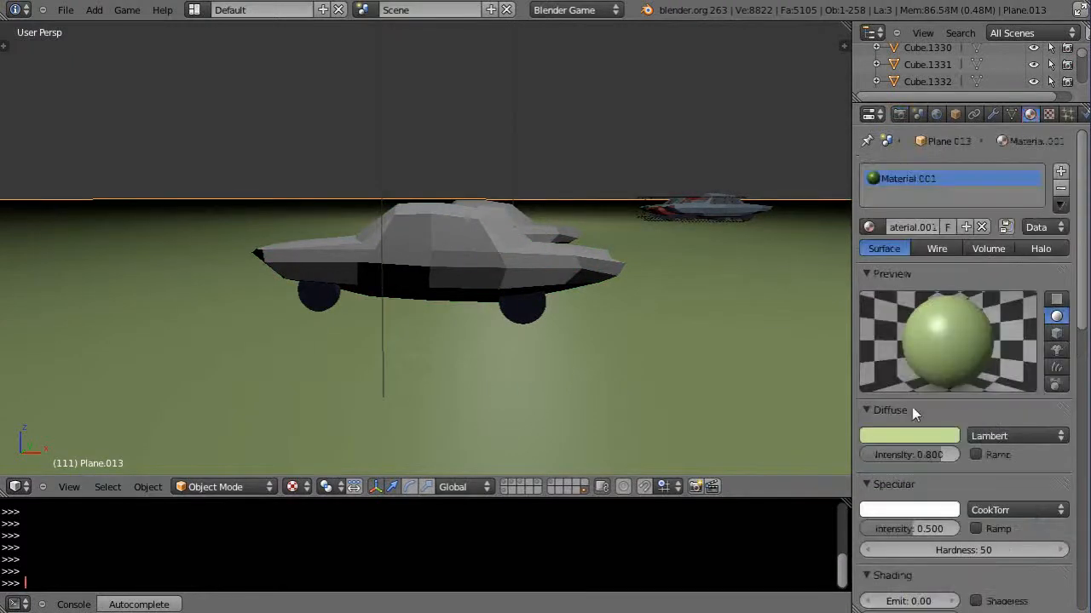
left_click(908, 436)
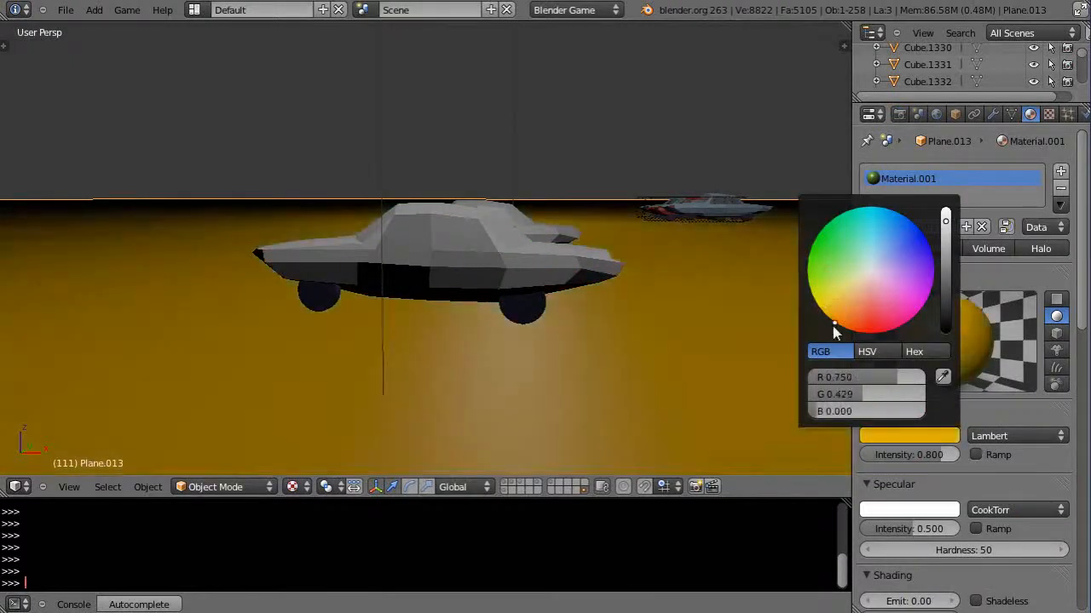
left_click(477, 259)
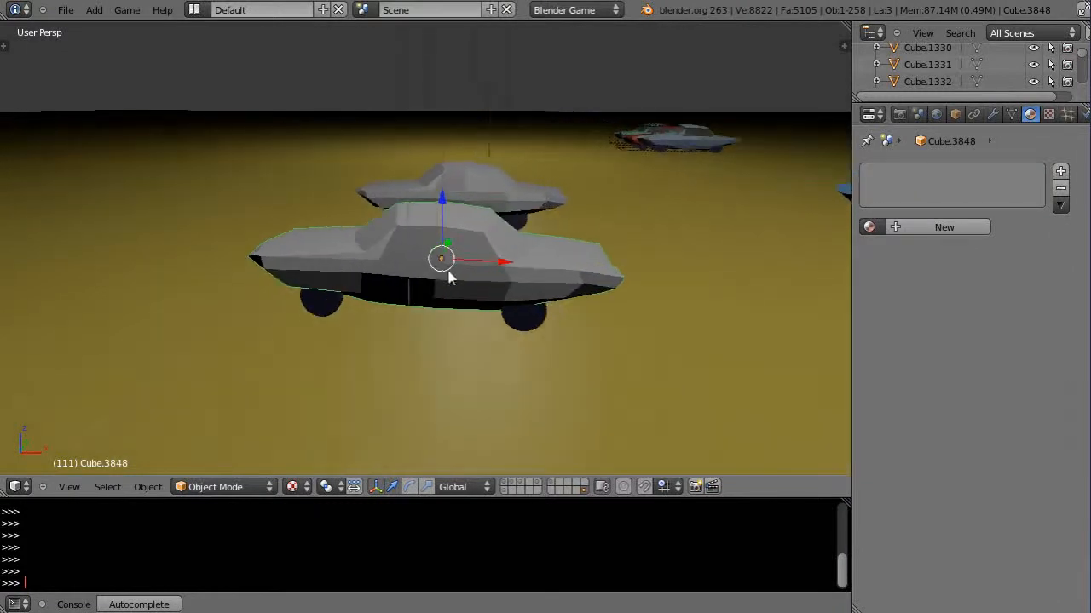
Step: Adjust the grey car's group via Object actions and select all objects in its group
left_click(147, 488)
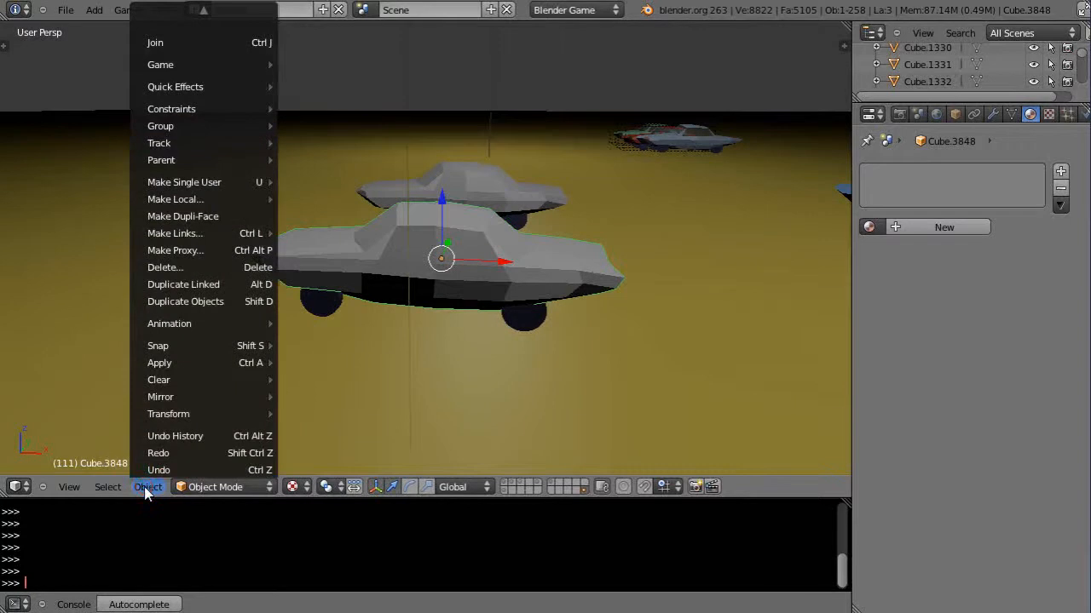
mouse_move(160, 126)
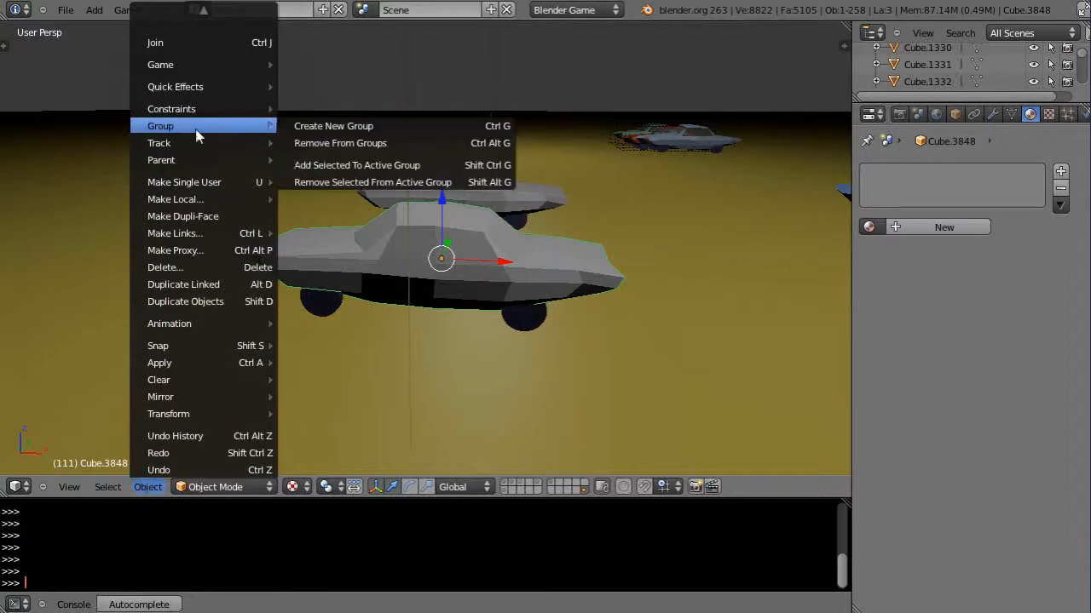
mouse_move(334, 126)
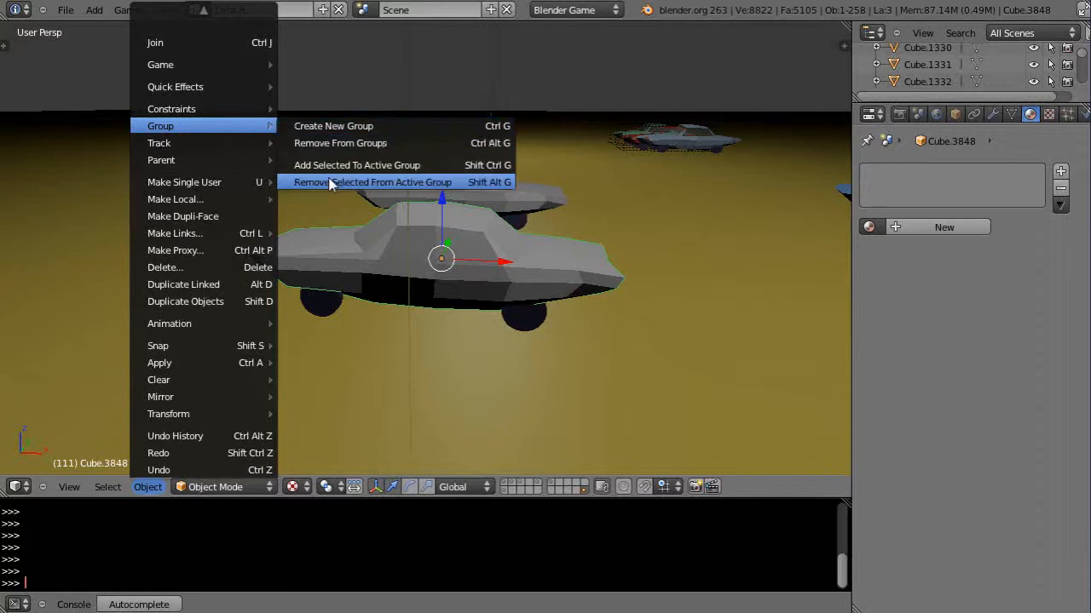
mouse_move(332, 126)
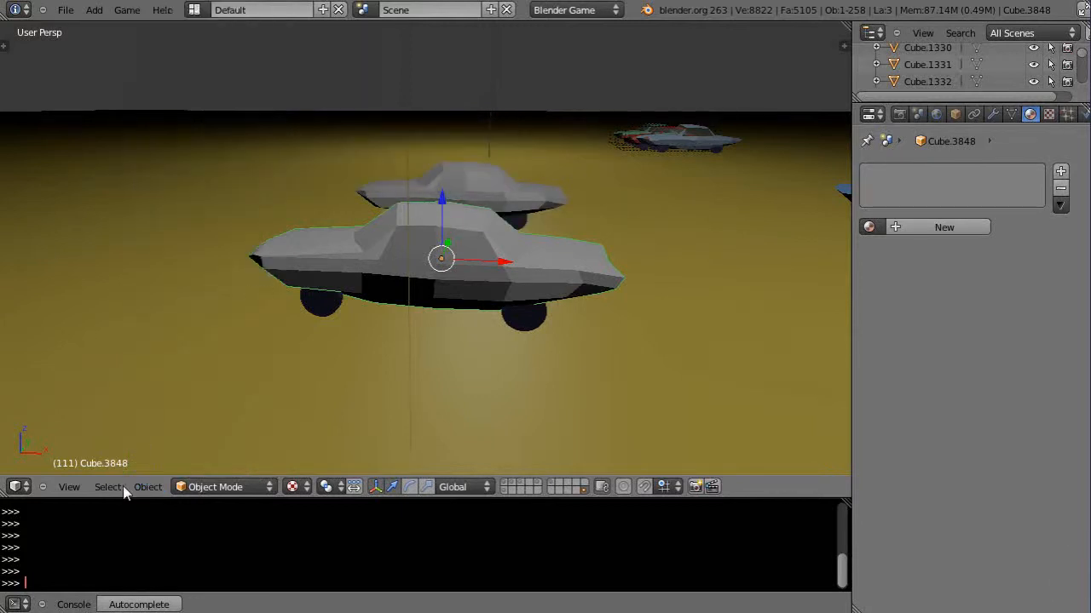
mouse_move(315, 389)
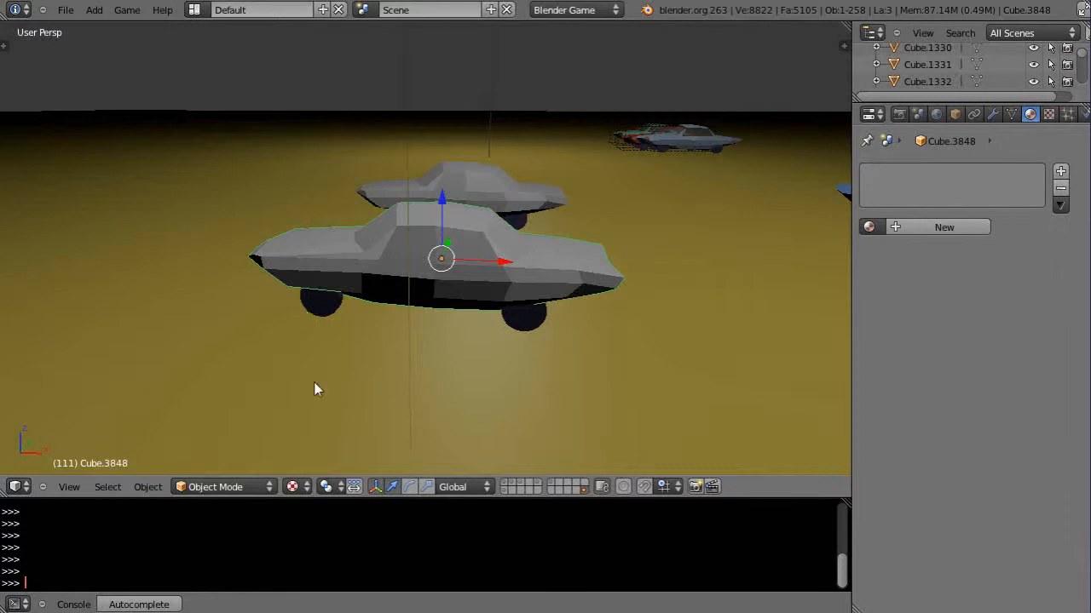
mouse_move(536, 317)
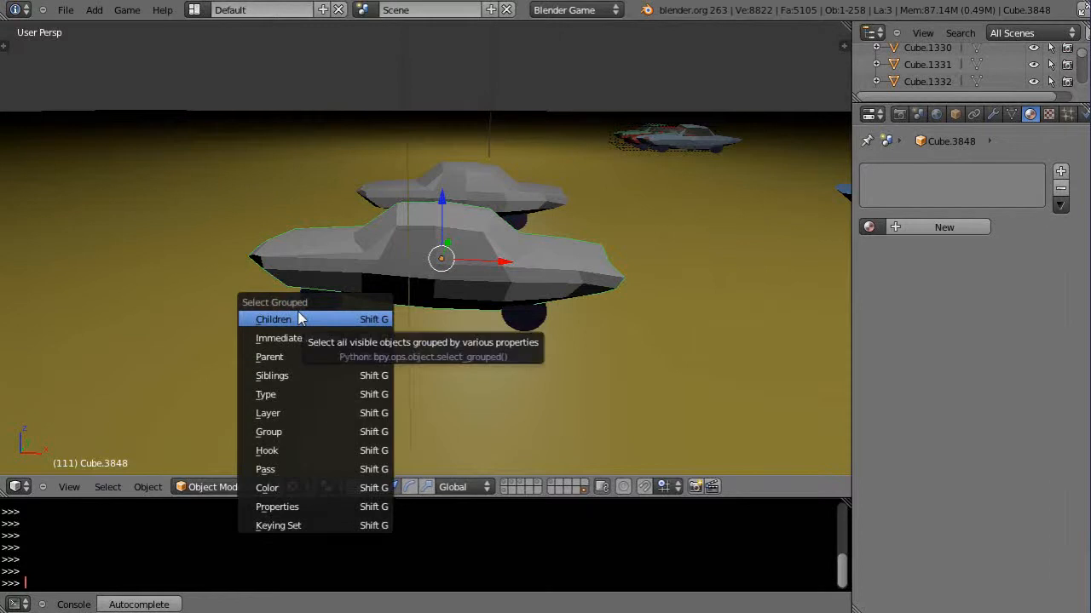
mouse_move(282, 433)
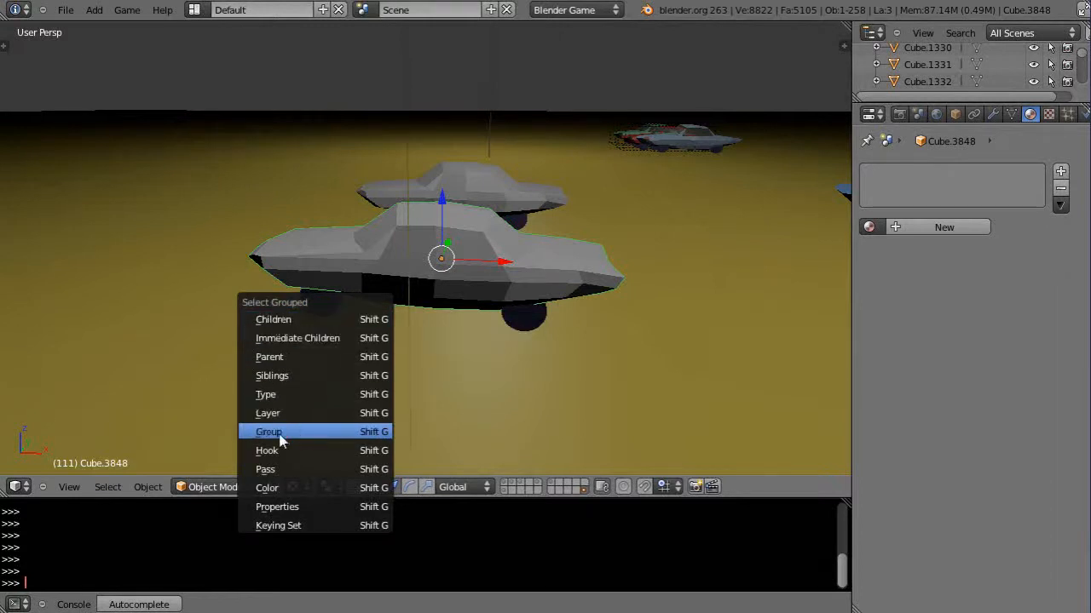
left_click(269, 432)
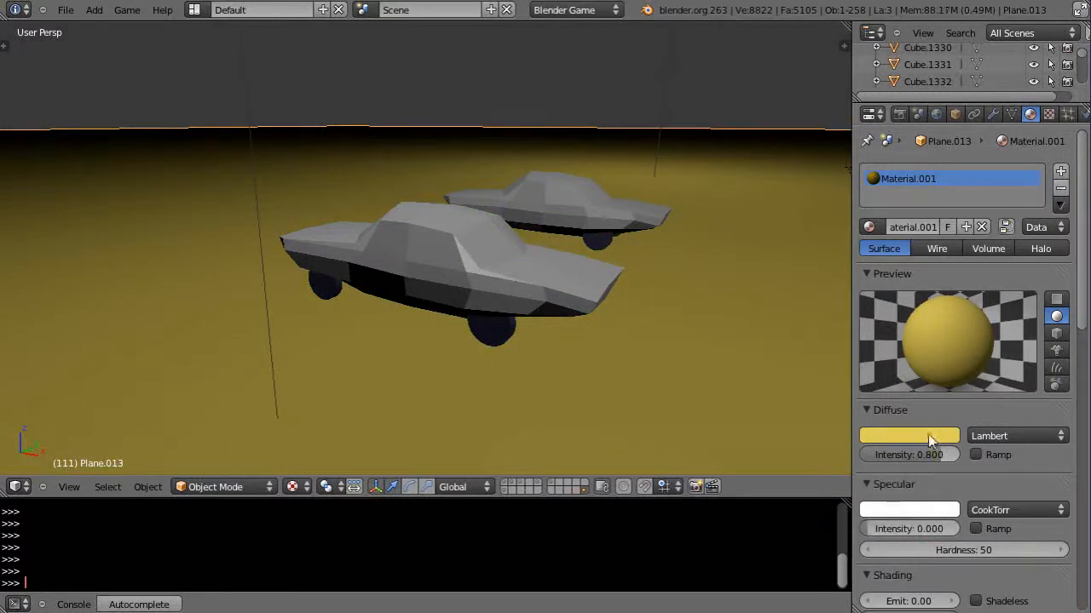
Step: Change the ground's diffuse colour to teal and give the tyres a dark blue-grey material
left_click(908, 437)
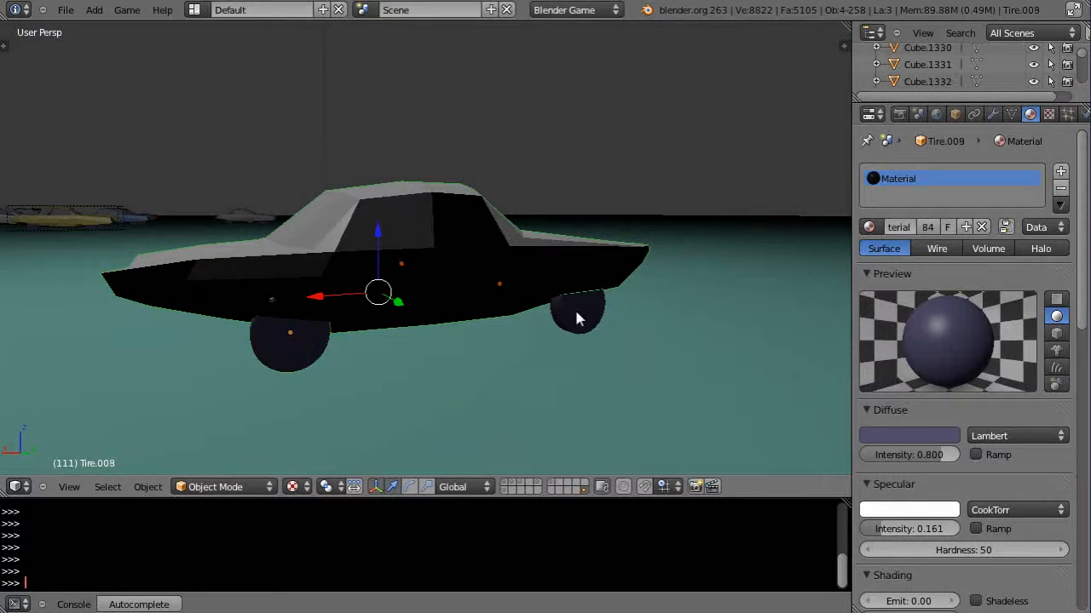
Step: Remove the copied car's parts from all groups and bring up Select Grouped
left_click(578, 303)
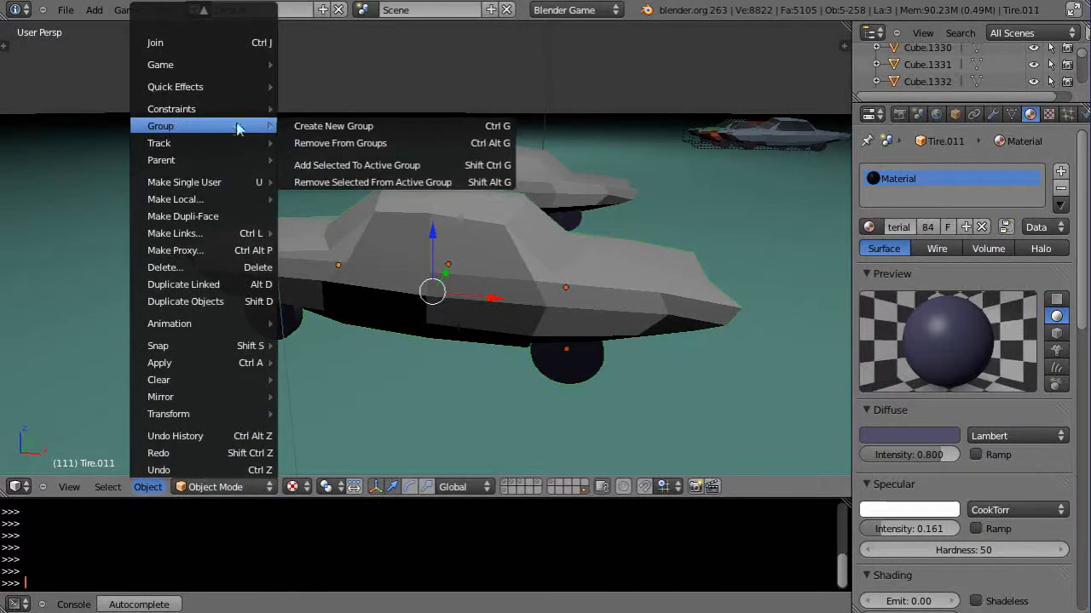
mouse_move(339, 143)
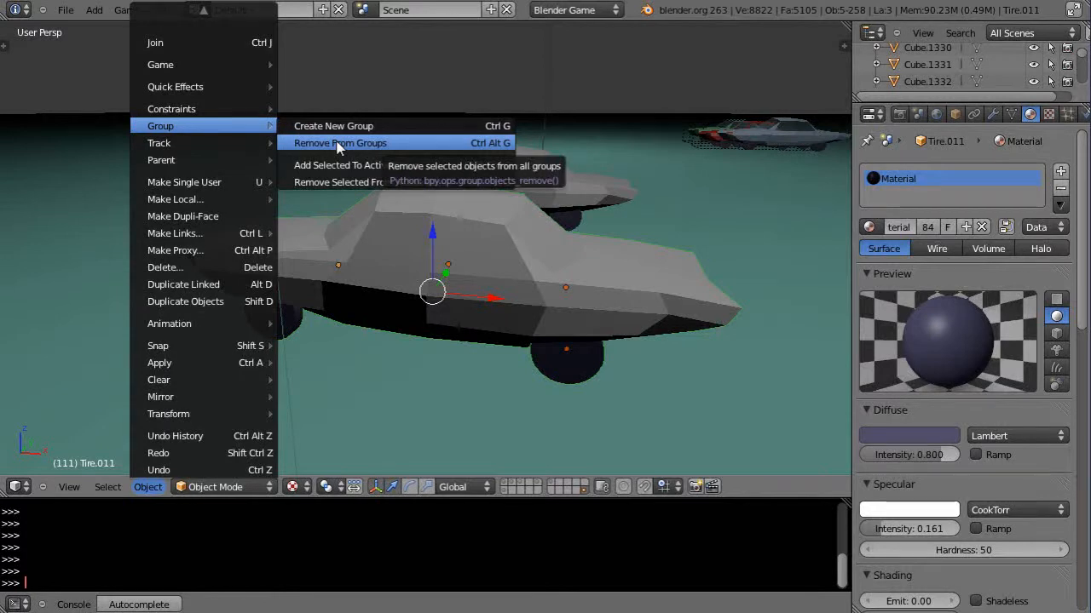
left_click(339, 143)
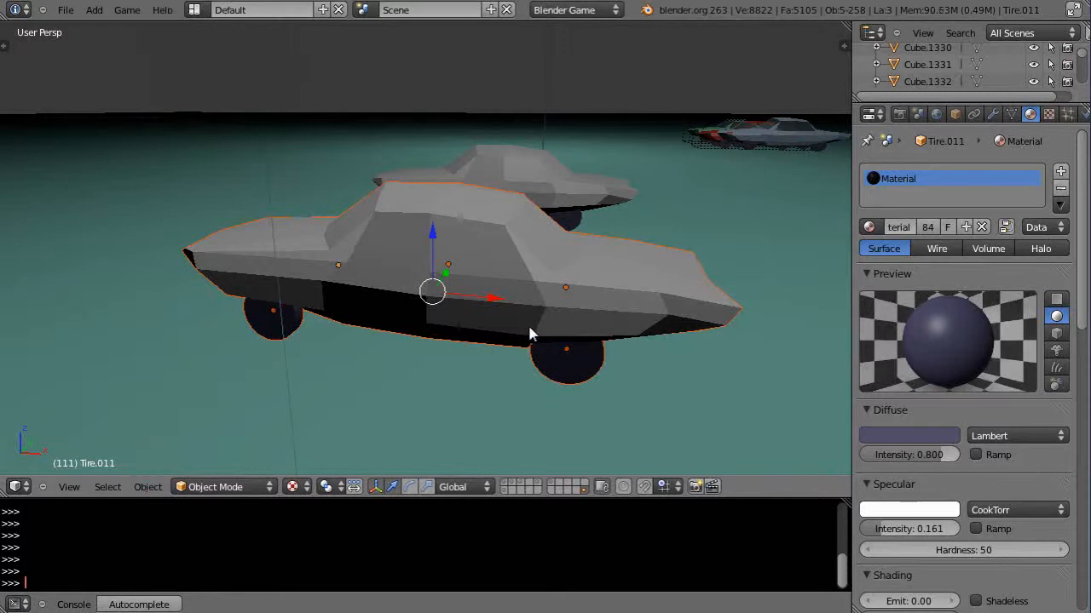
mouse_move(147, 487)
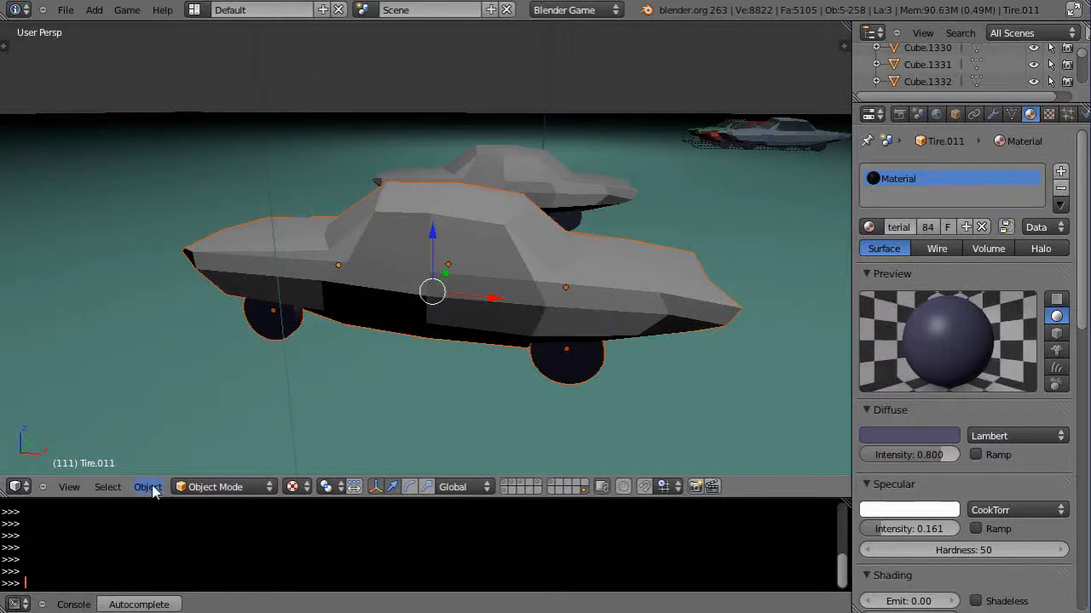
left_click(146, 487)
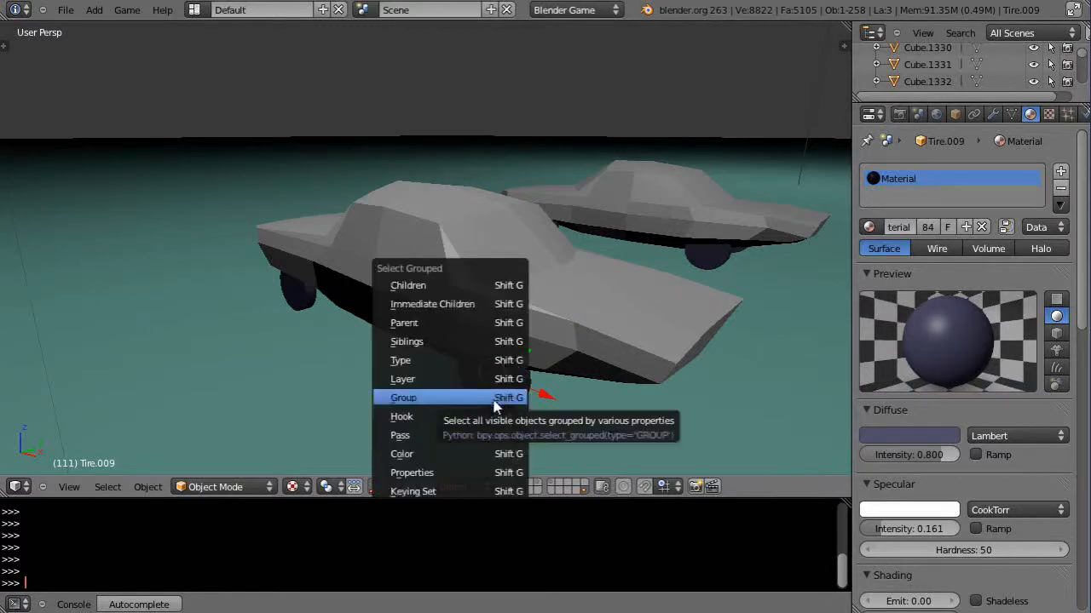
Step: Select all objects sharing the car's group, then make the teal ground plane active
left_click(402, 399)
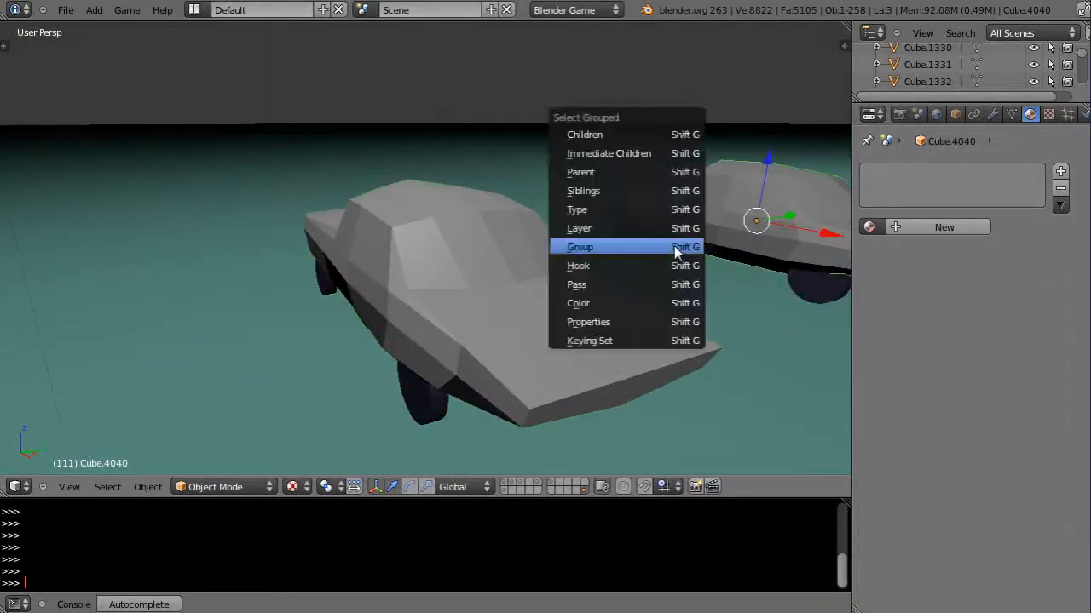
left_click(579, 246)
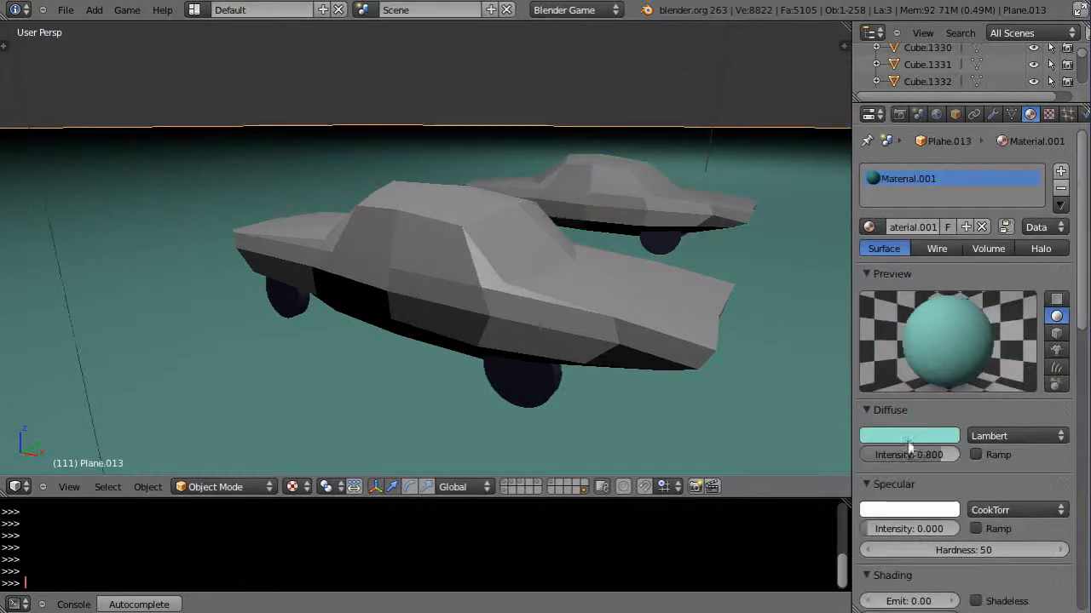
Step: Recolour the ground's diffuse to a pale bluish grey and select the front grey car
left_click(908, 436)
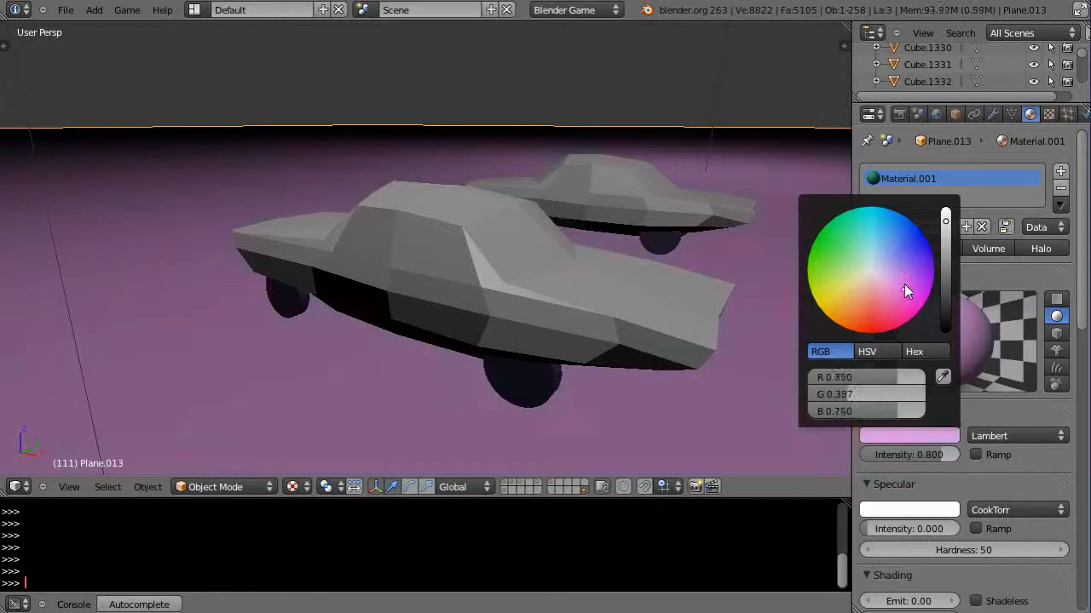
left_click(886, 262)
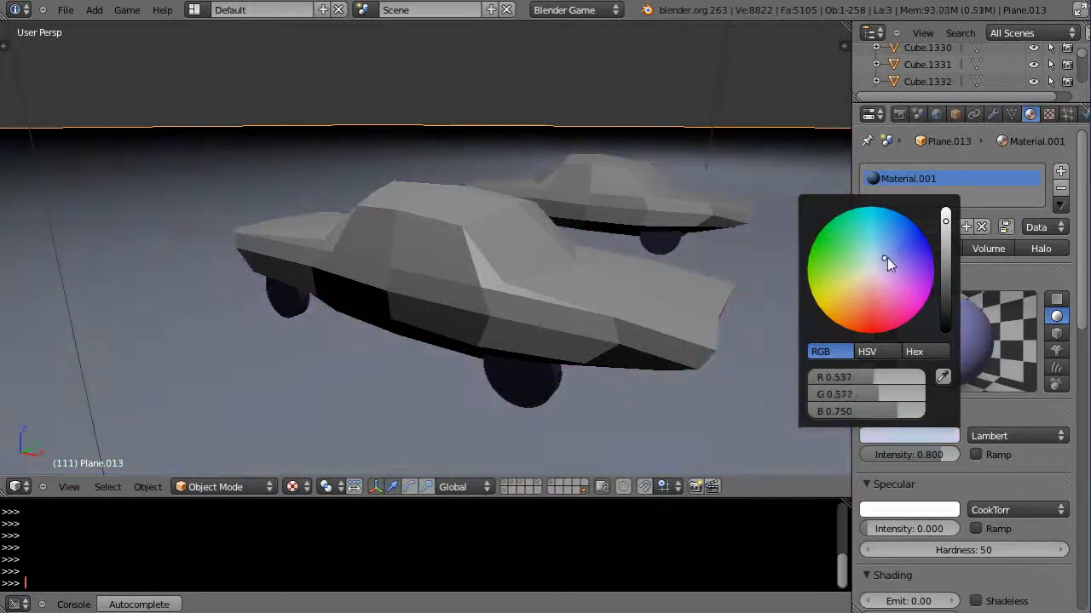
left_click(668, 300)
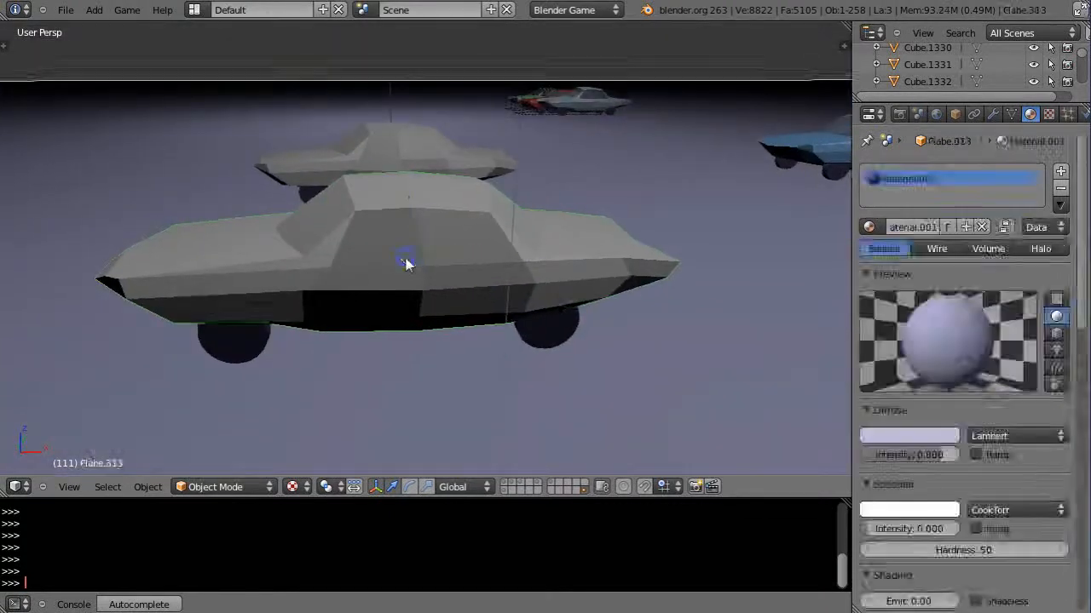
left_click(412, 252)
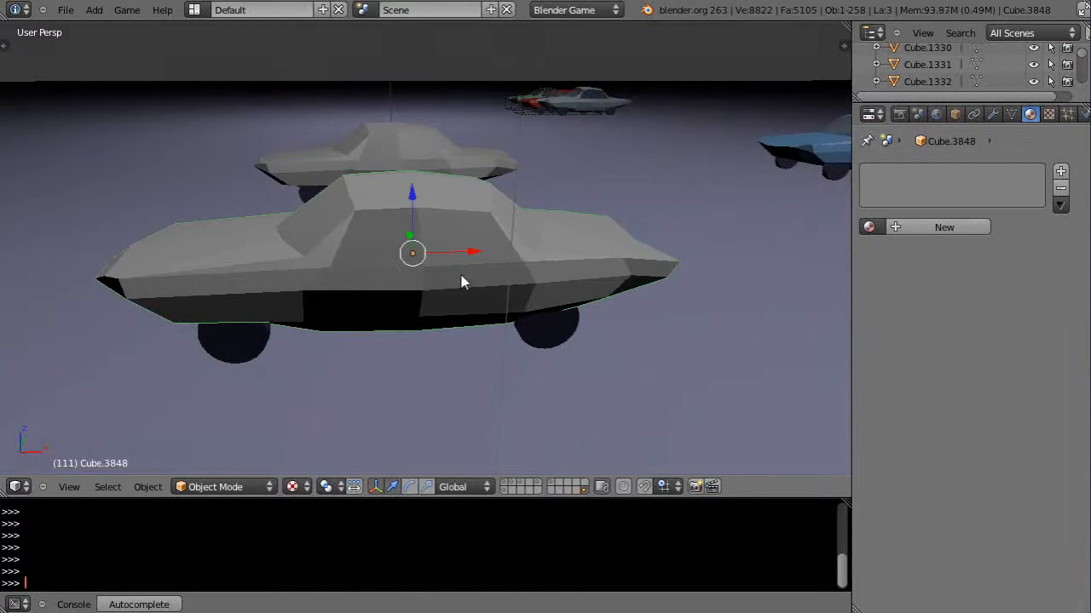
Step: In Edit Mode, separate the car's side and rear window faces into their own objects with P > Selection
key("Tab")
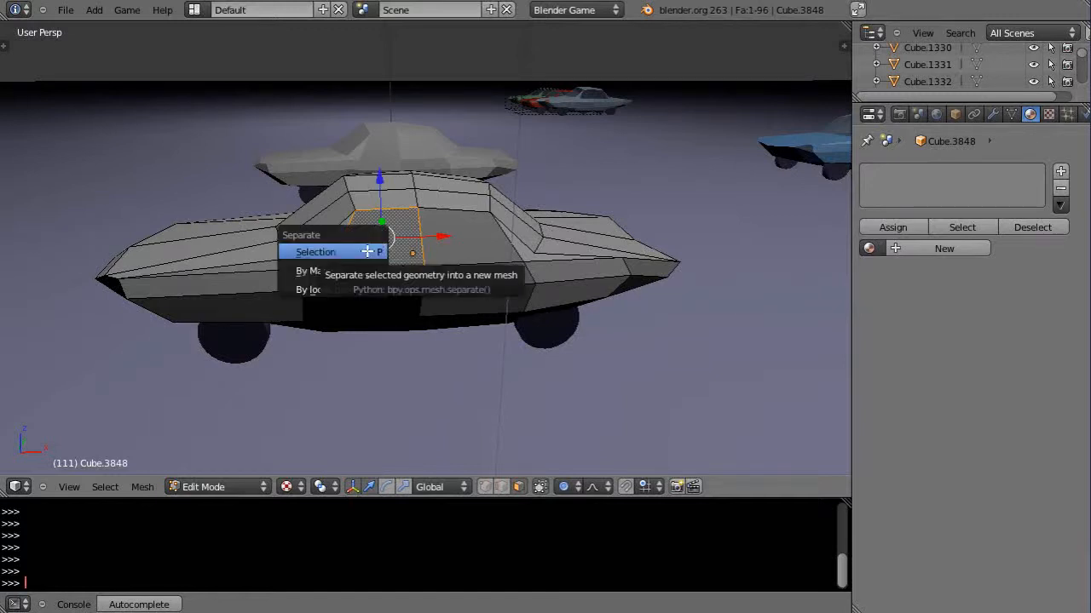
left_click(317, 252)
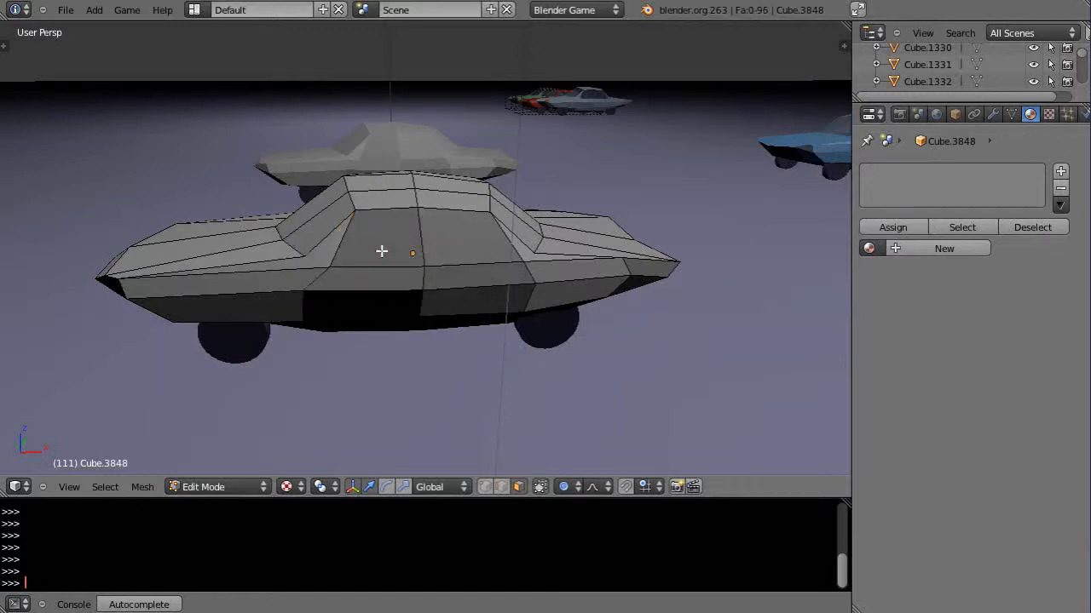
left_click(434, 247)
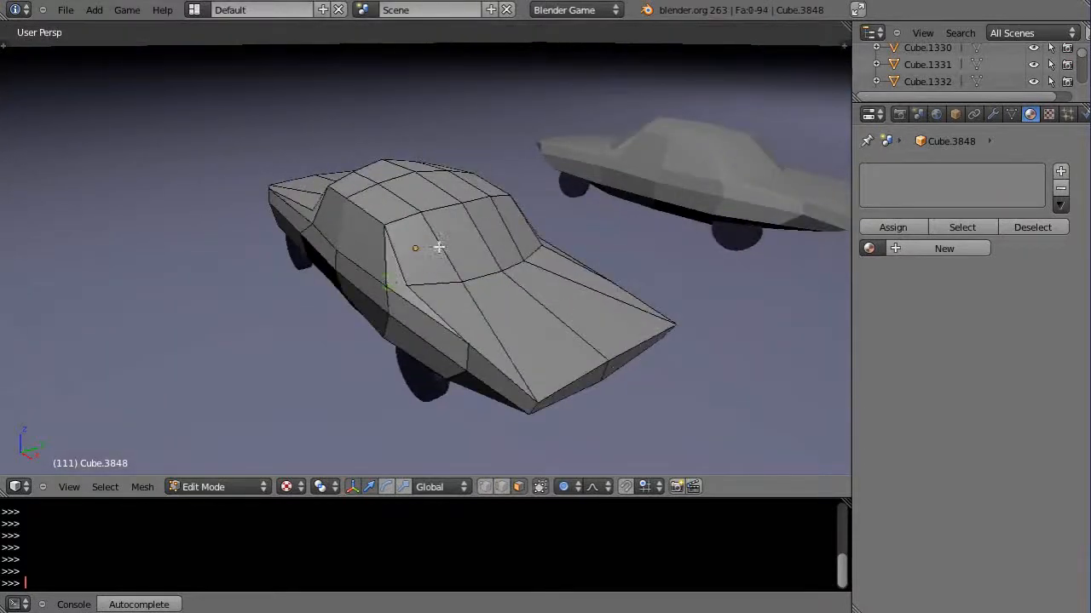
key("p")
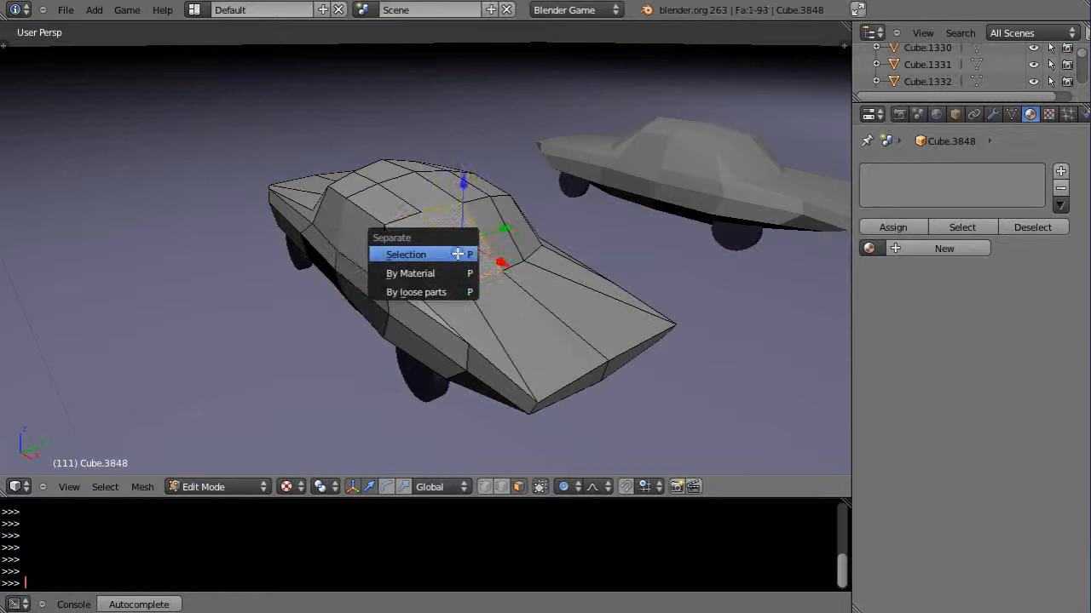
left_click(406, 254)
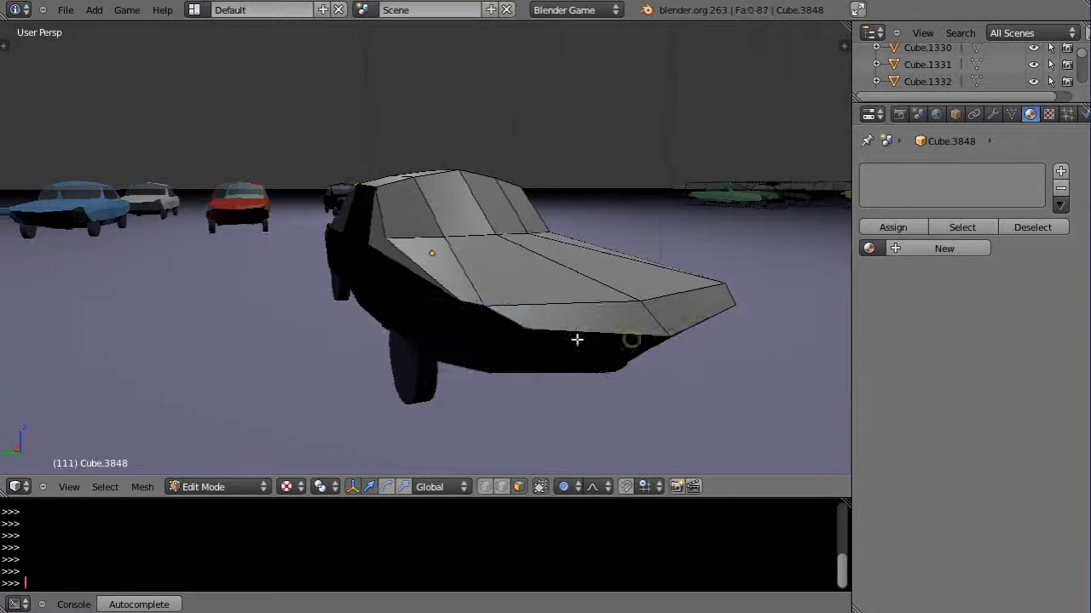
key("p")
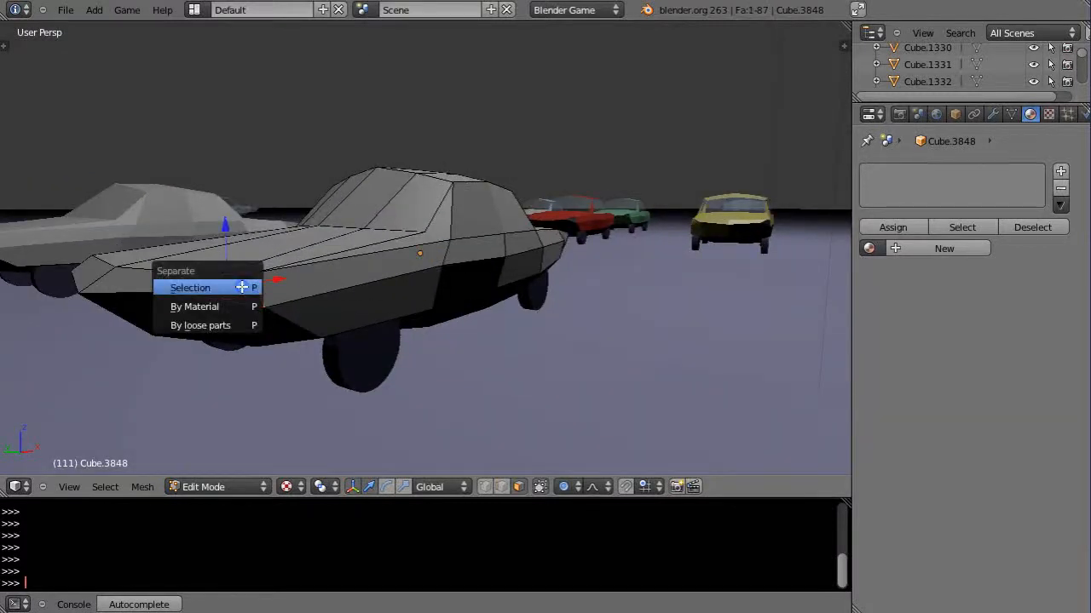
left_click(191, 286)
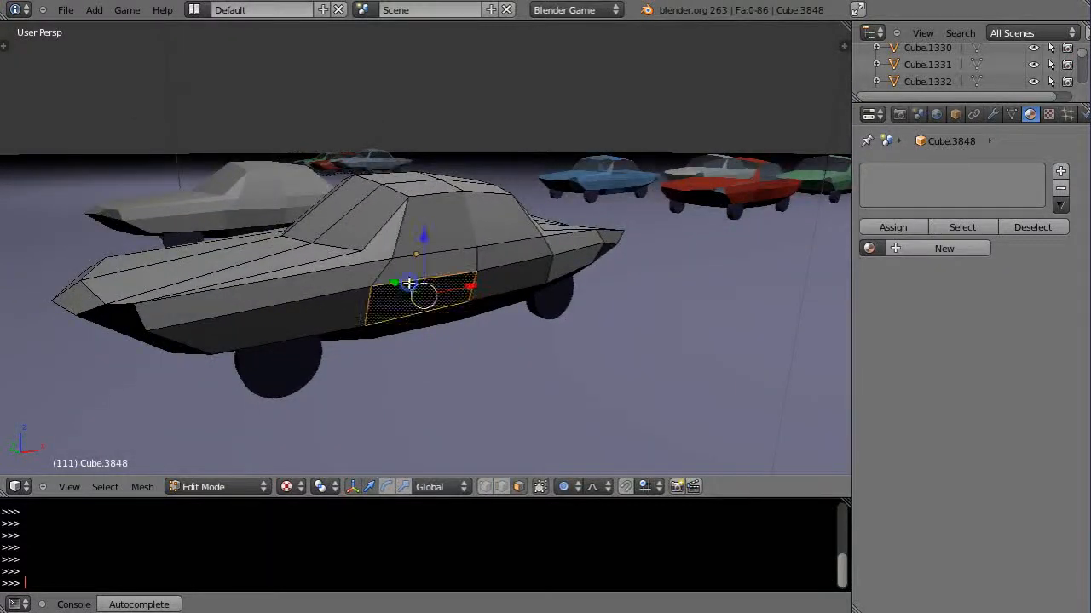
key("Tab")
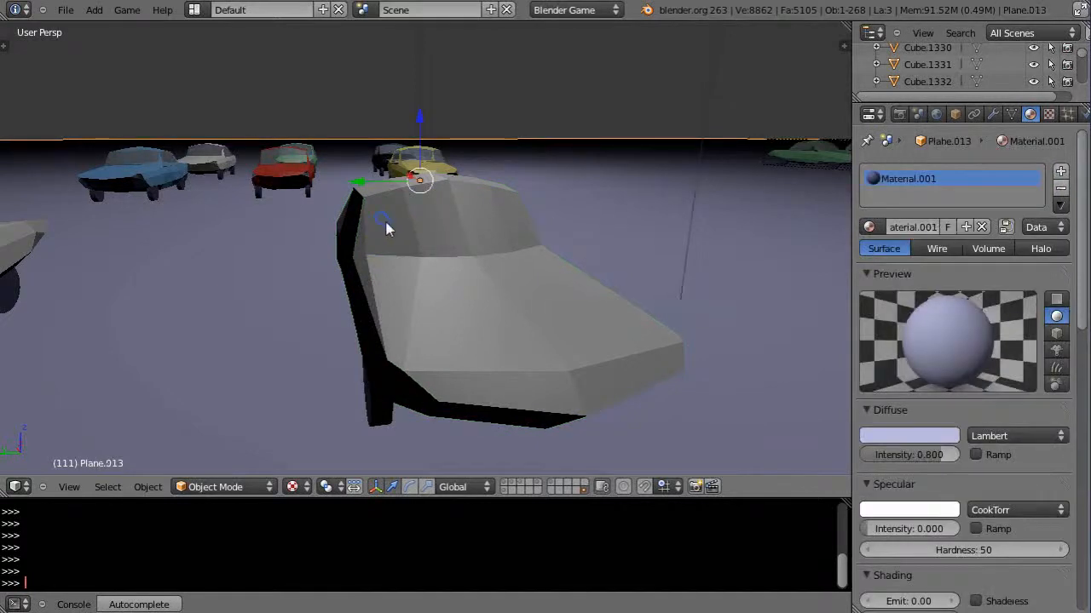
mouse_move(436, 233)
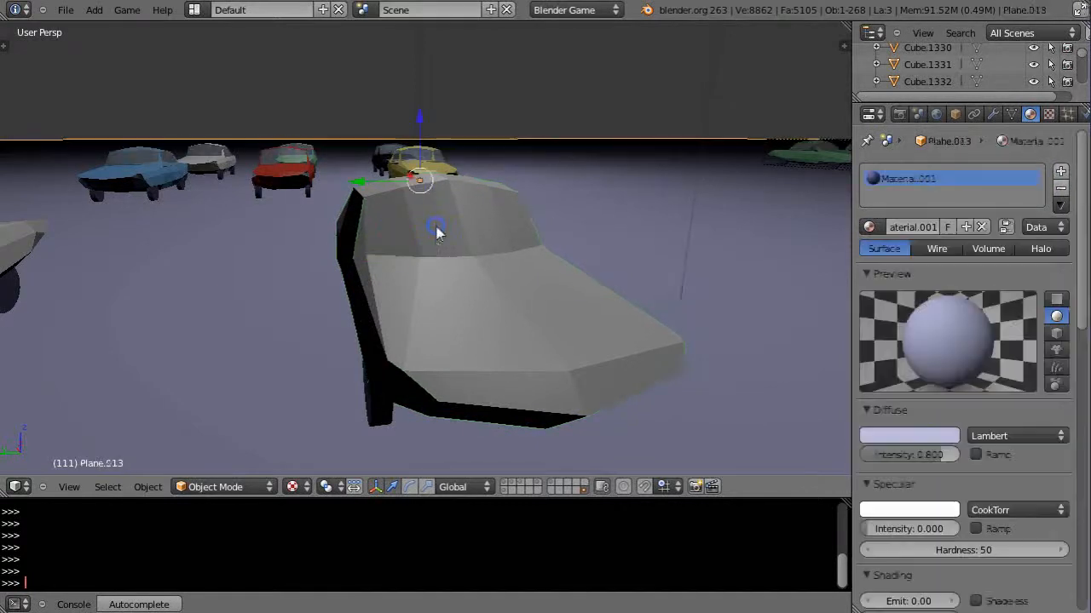
Step: Separate the remaining window and windshield faces, then make the car body active again
left_click(463, 286)
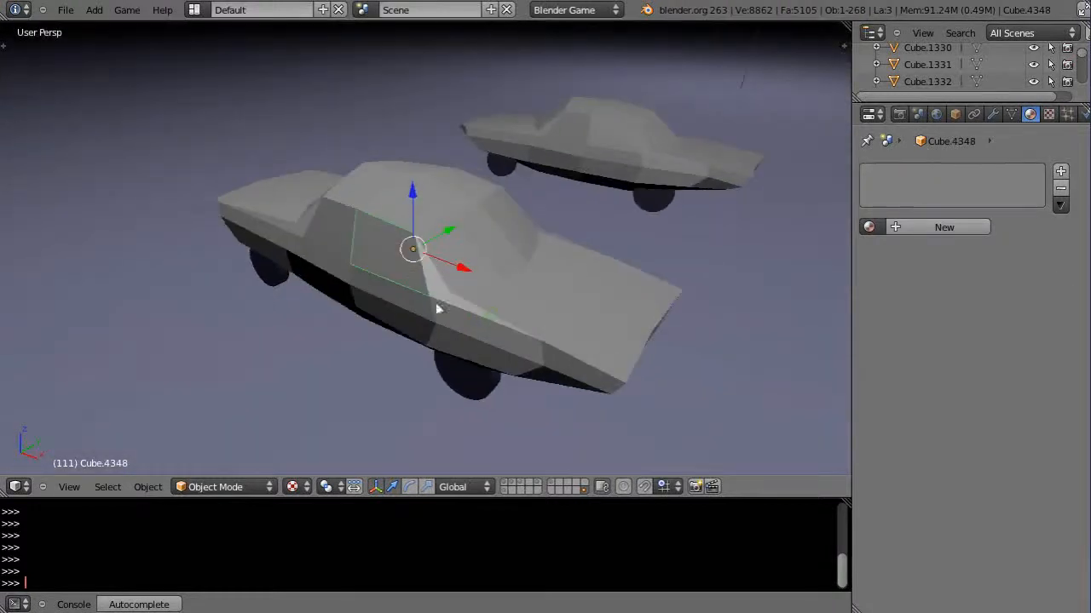
left_click(469, 327)
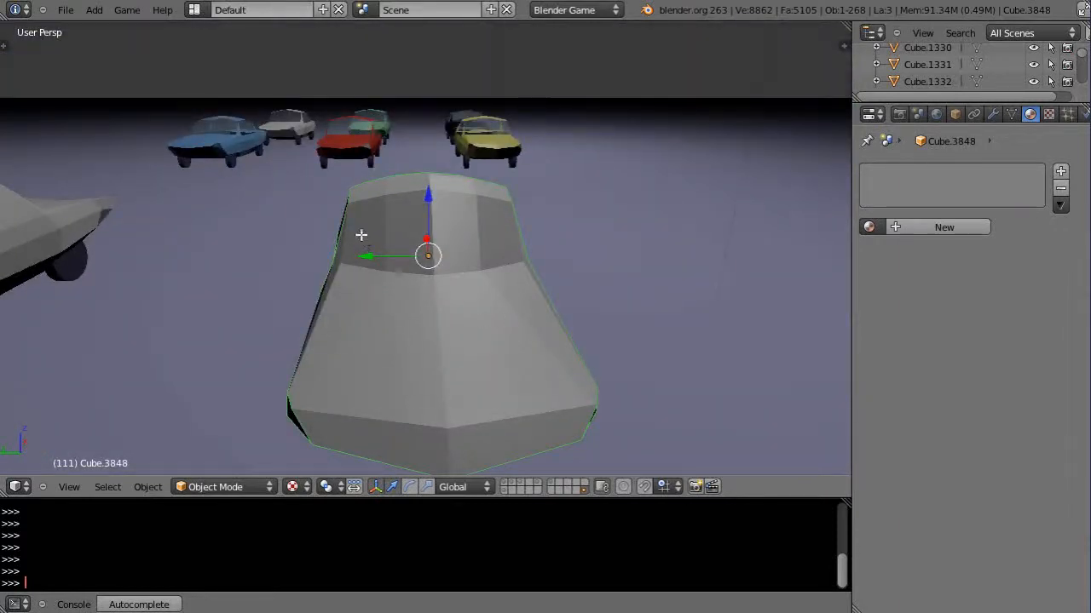
key("p")
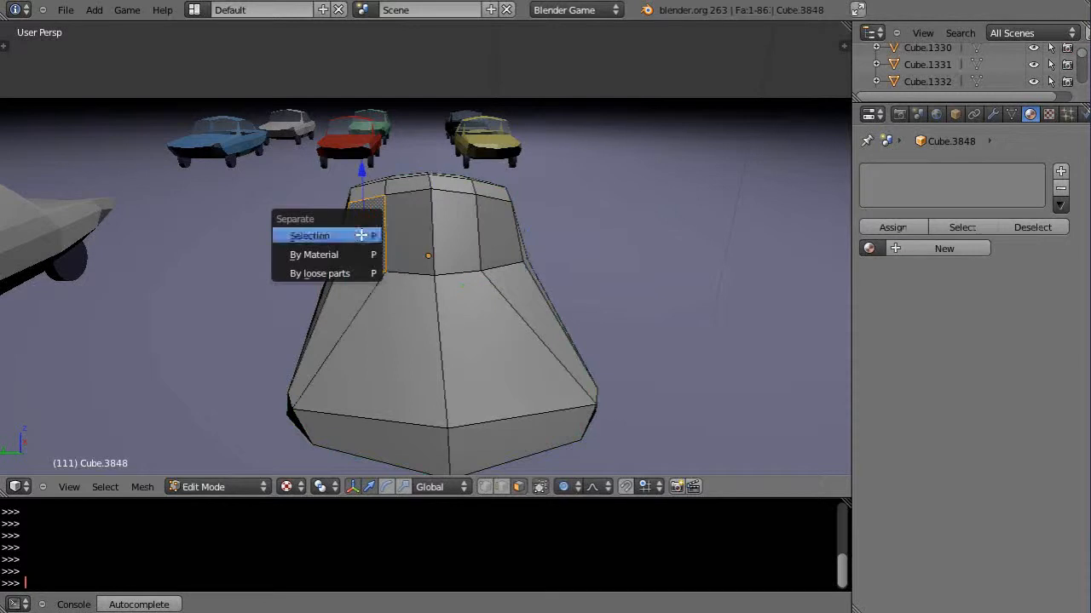
left_click(308, 235)
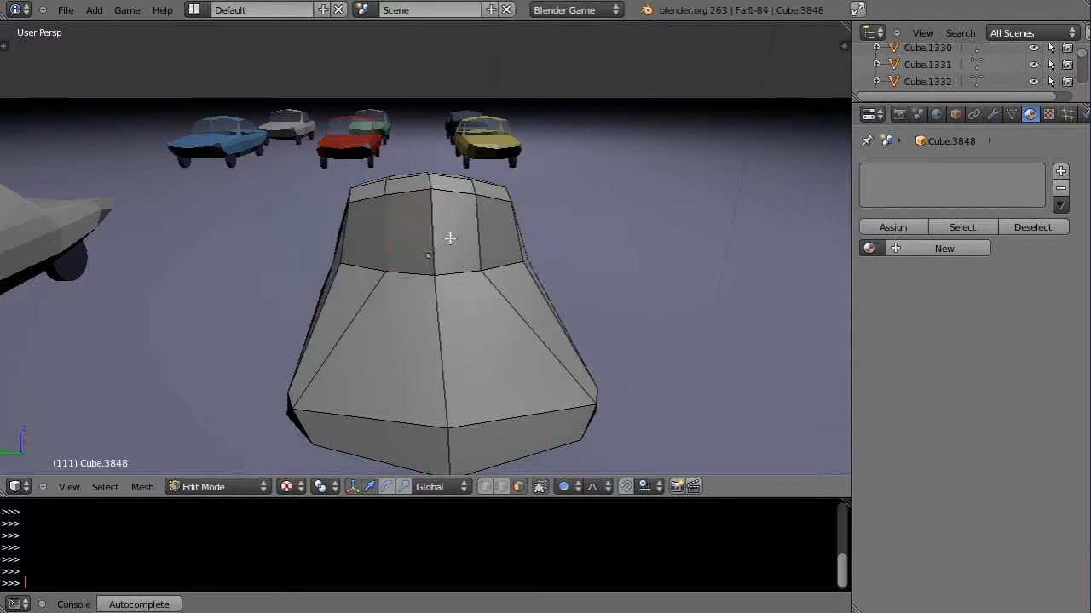
key("p")
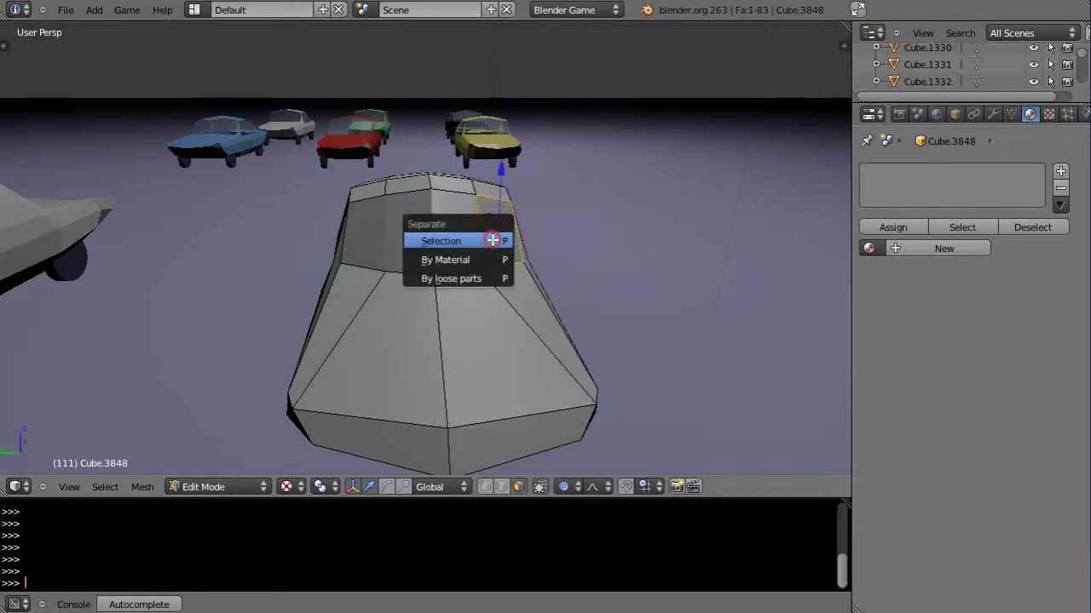
left_click(439, 241)
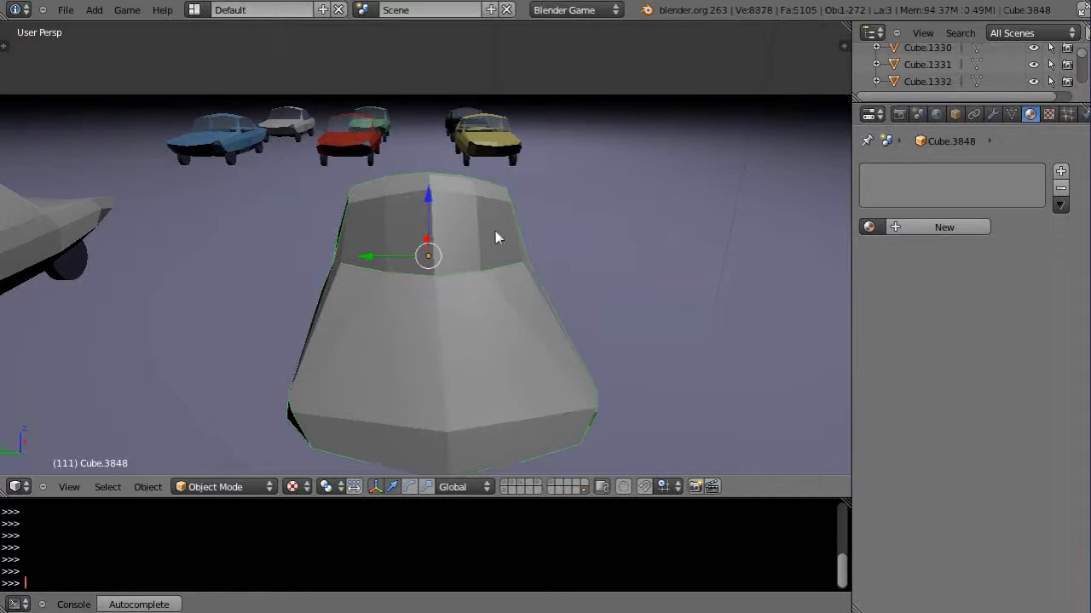
left_click(456, 242)
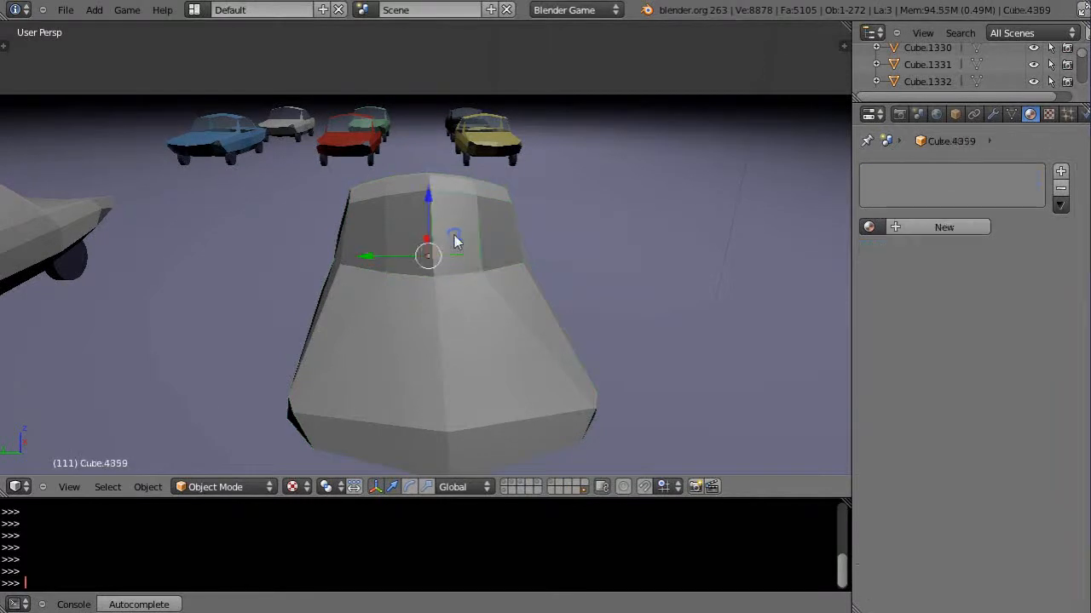
left_click(372, 239)
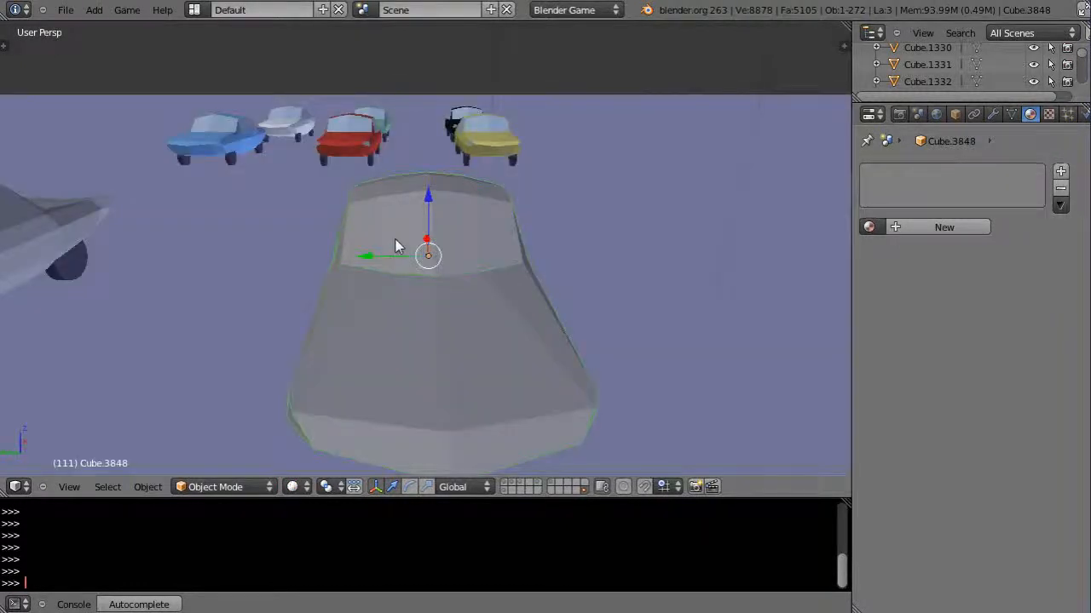
Step: Give the window piece a new light blue material with Z Transparency and alpha about 0.39
left_click(426, 256)
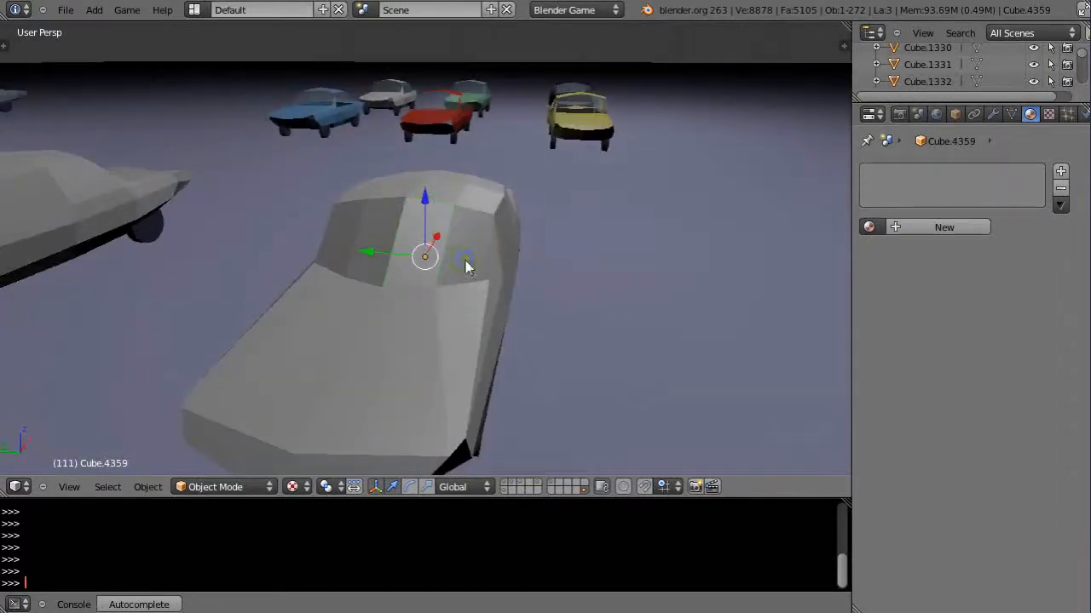
left_click_drag(443, 281, 392, 255)
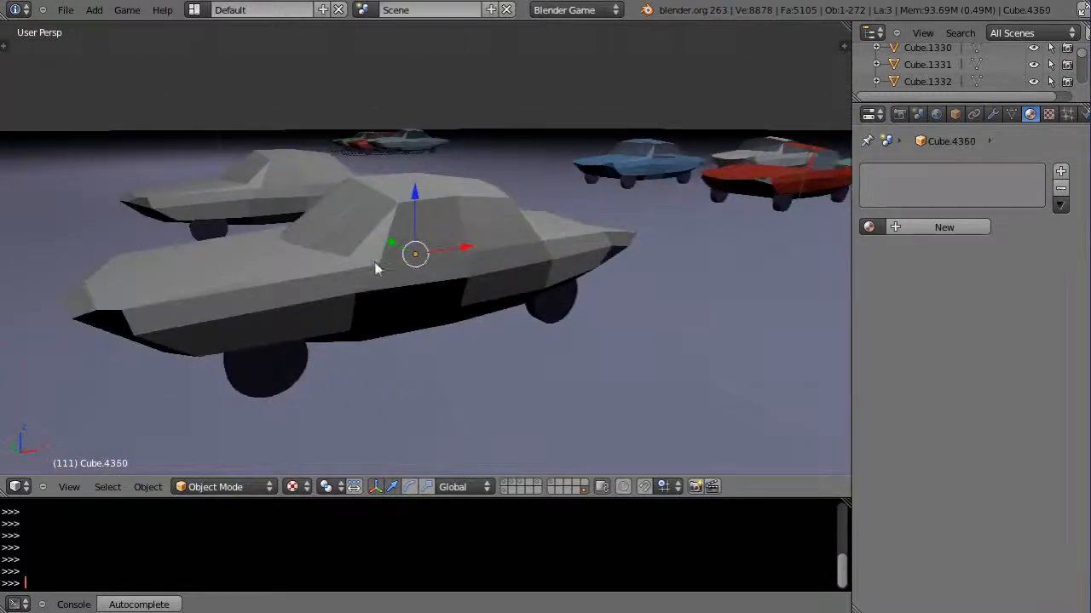
left_click_drag(378, 268, 252, 315)
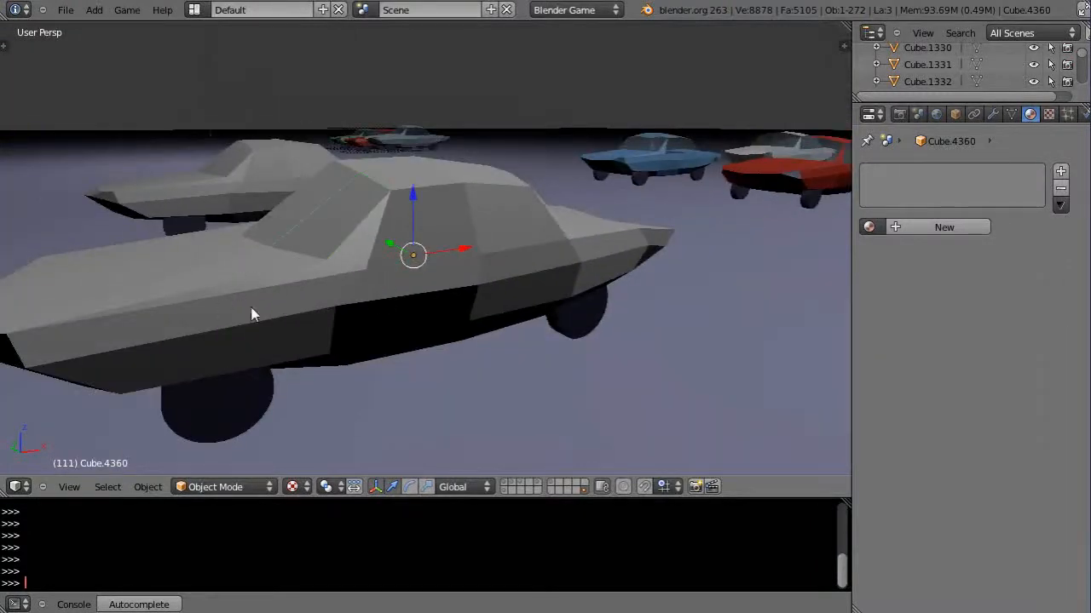
left_click(412, 283)
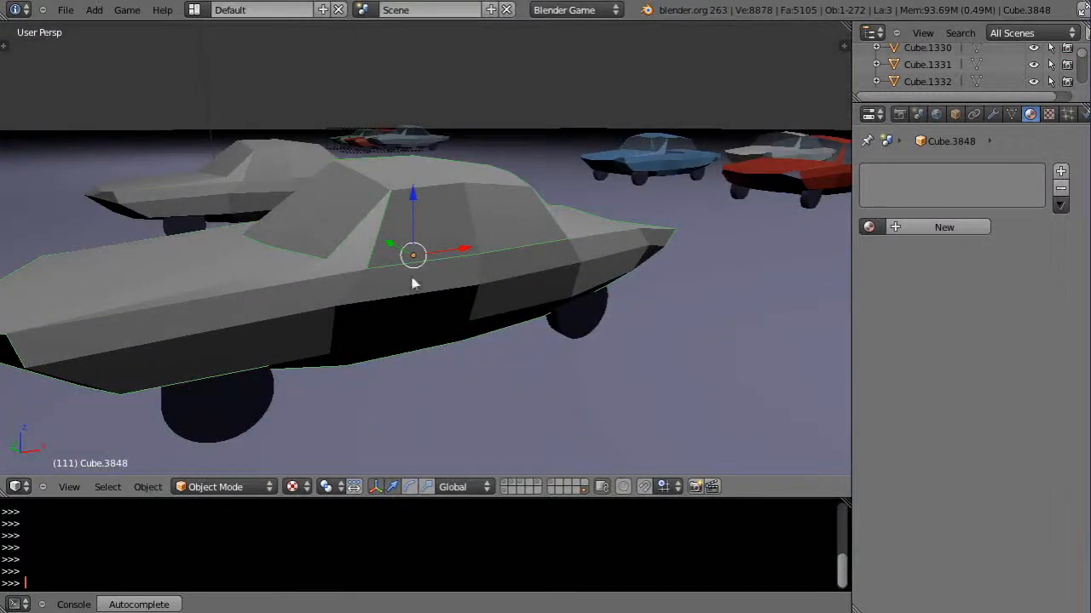
left_click(443, 218)
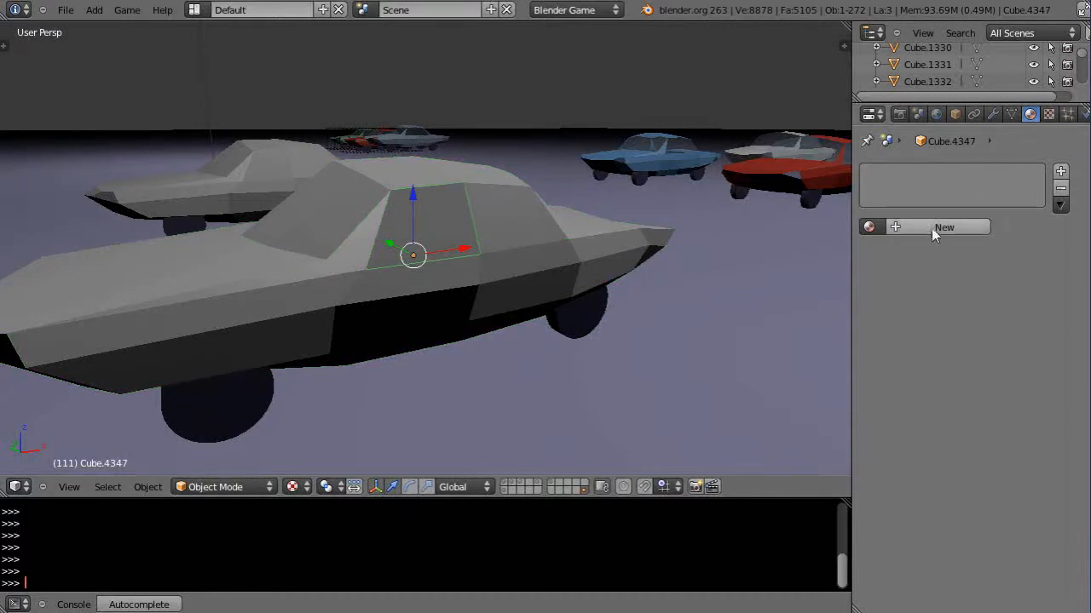
left_click(944, 226)
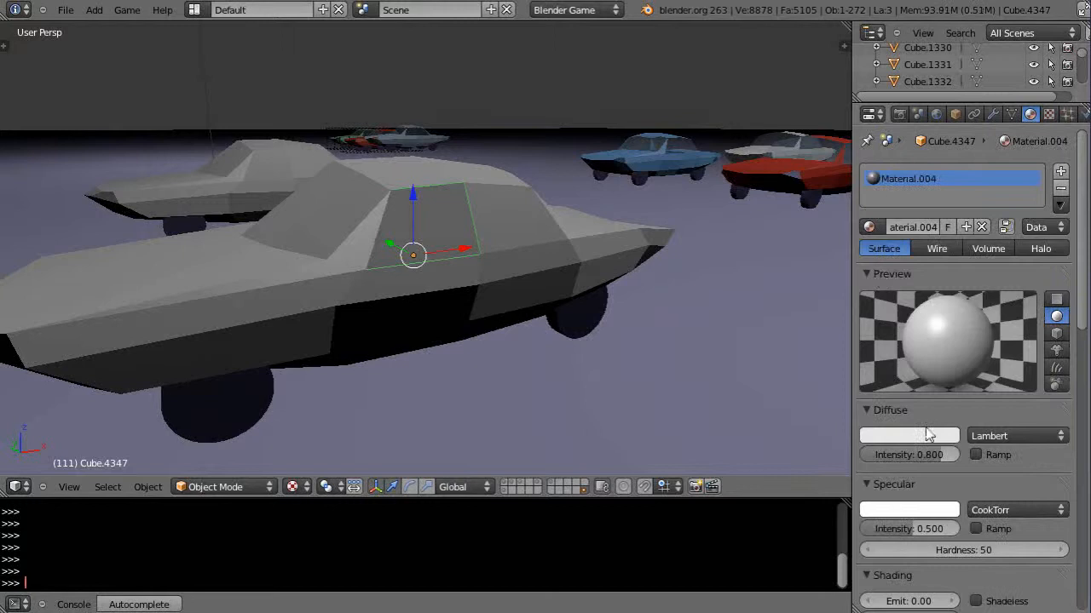
left_click(908, 436)
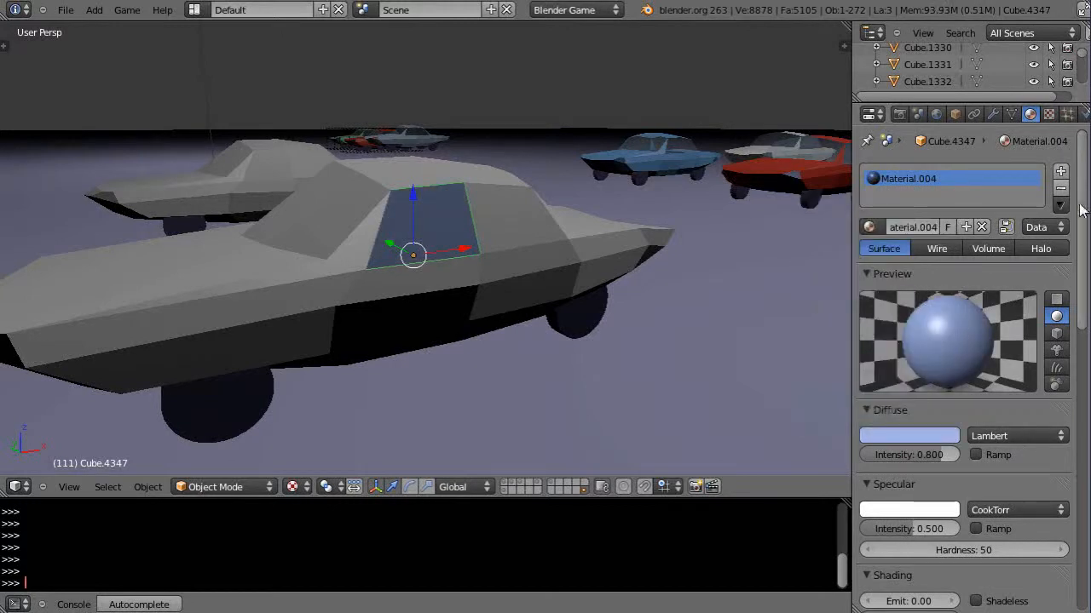
scroll("down", 3)
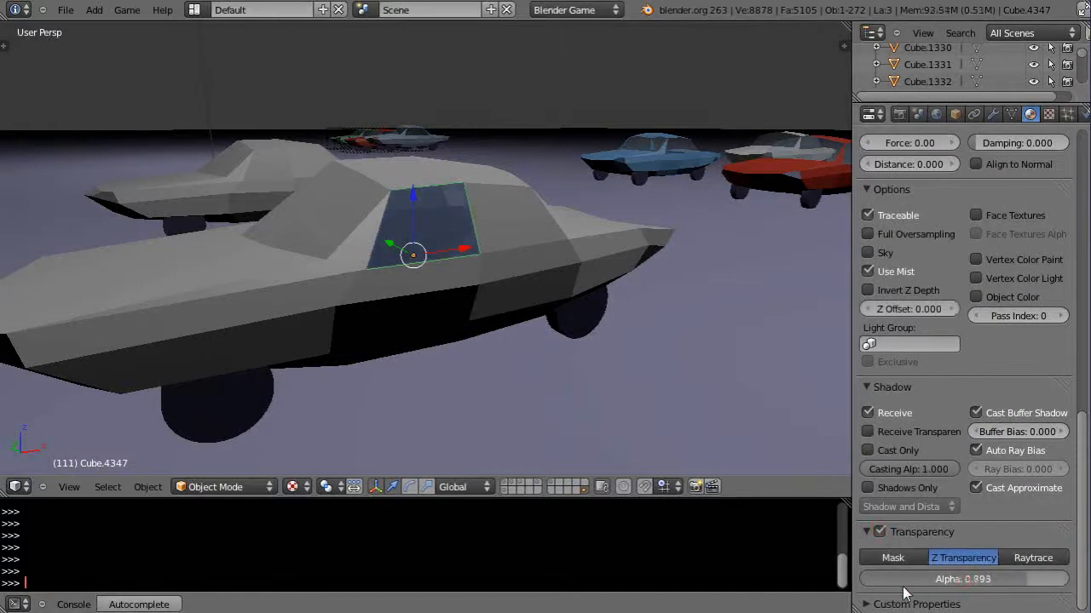
left_click(202, 319)
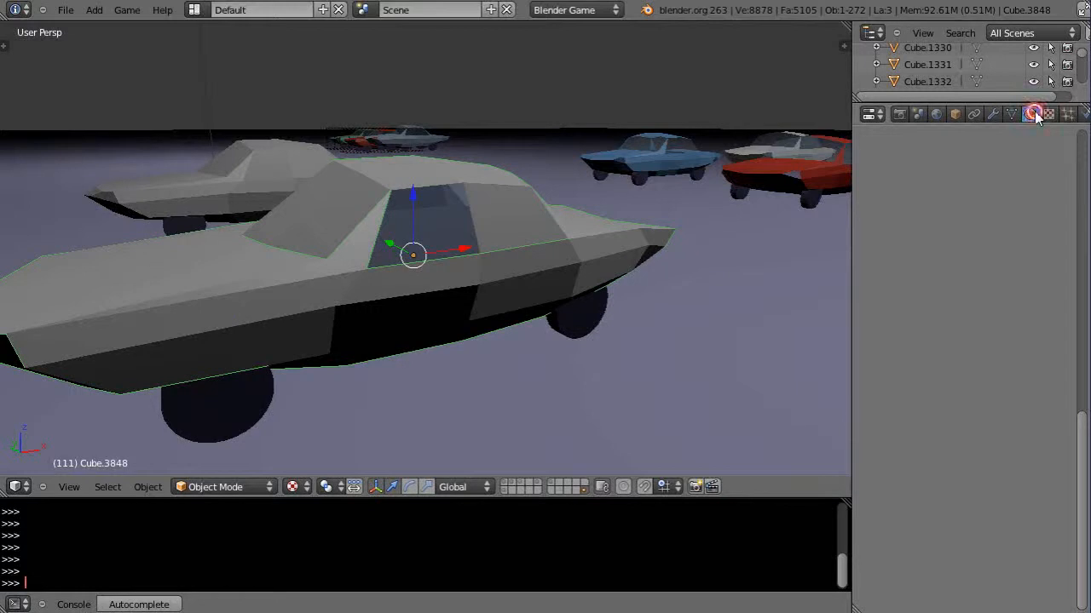
Step: Give the car body a new deep blue material and reselect the window piece
left_click(1033, 113)
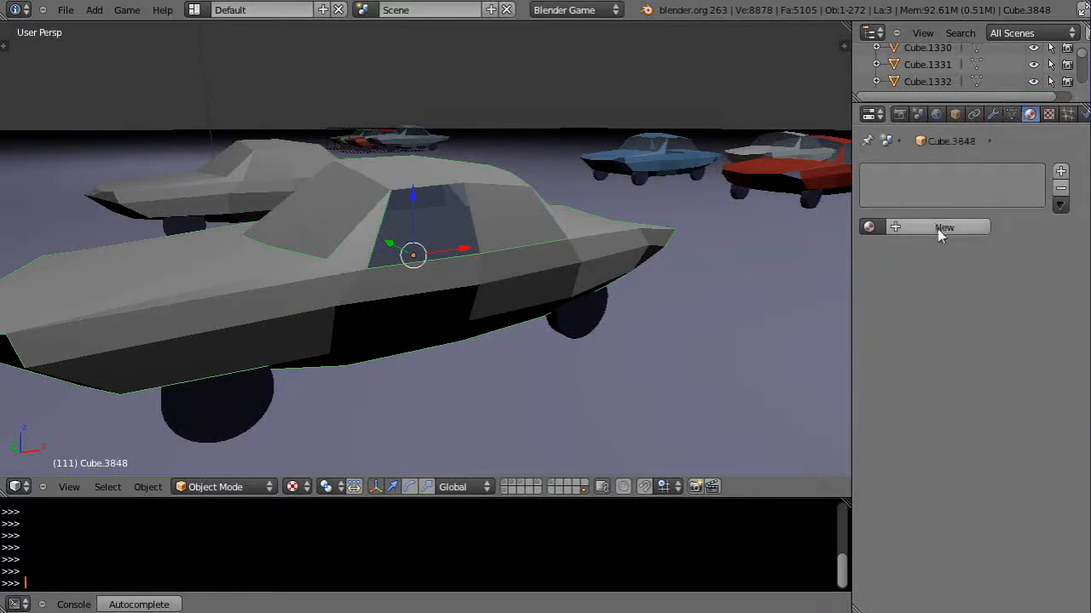
left_click(944, 228)
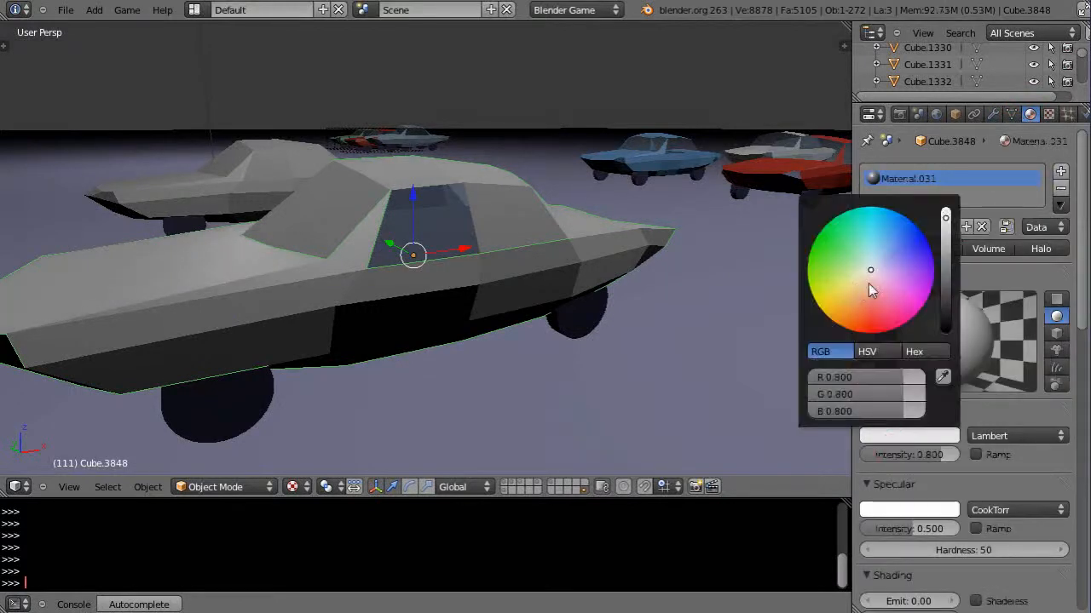
left_click(906, 252)
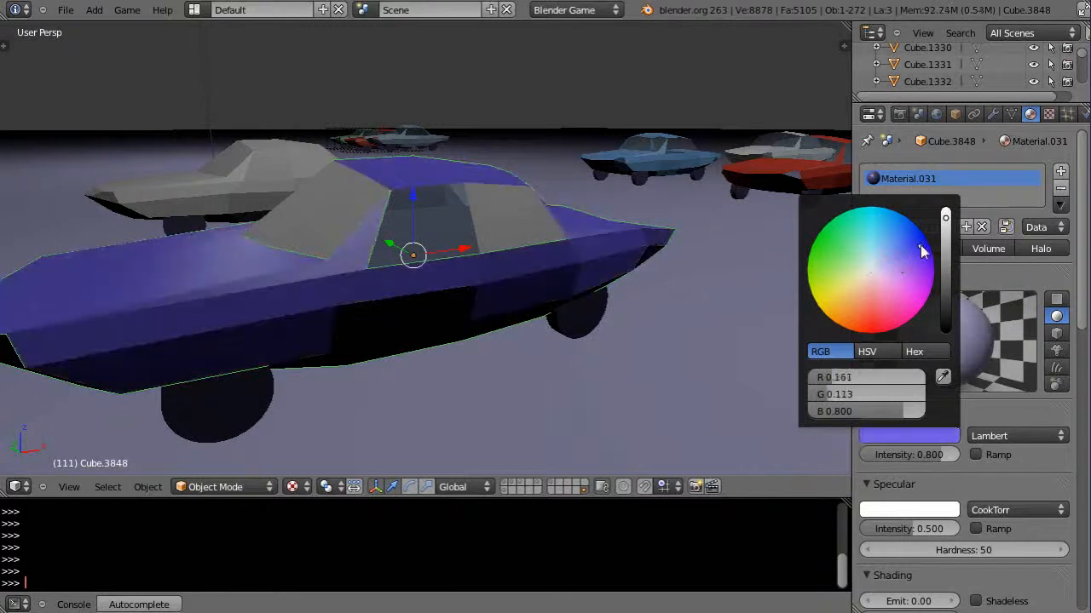
left_click(922, 249)
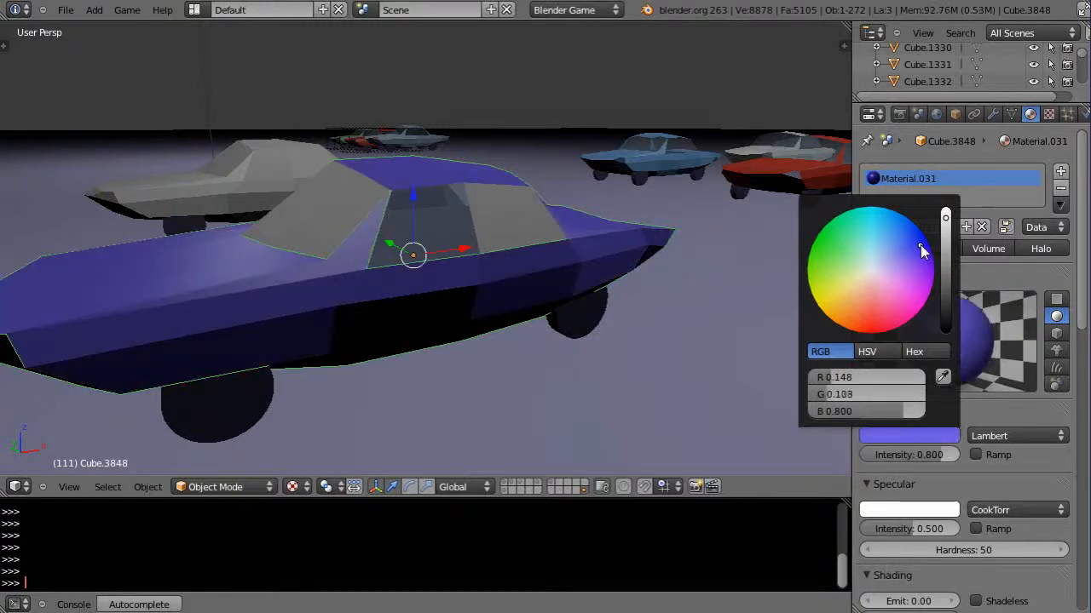
left_click(621, 375)
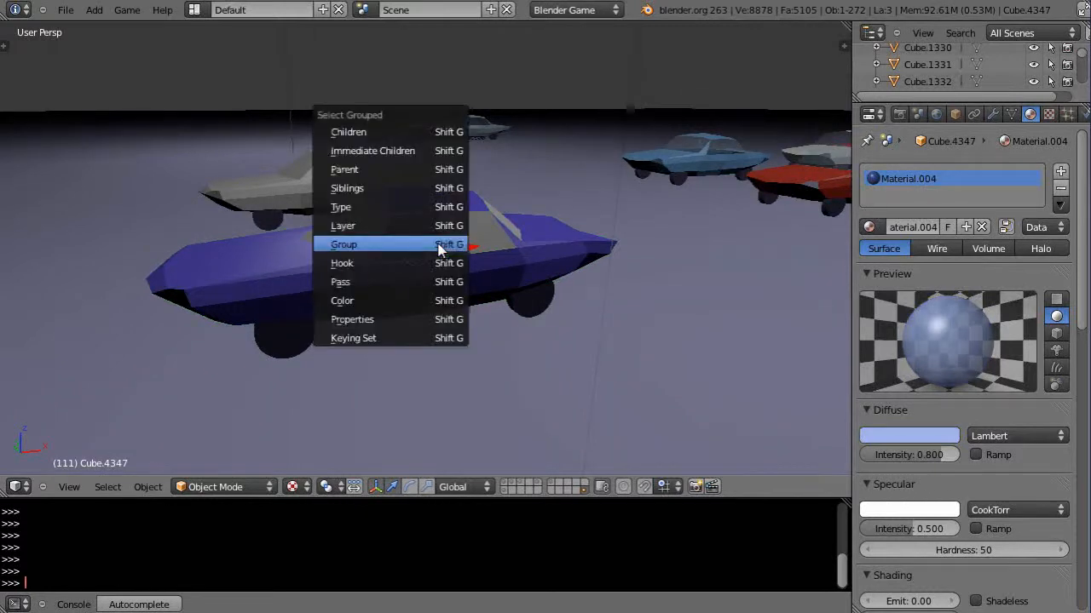
Step: Select the whole blue car's group, duplicate it and move the copy to the left
left_click(344, 245)
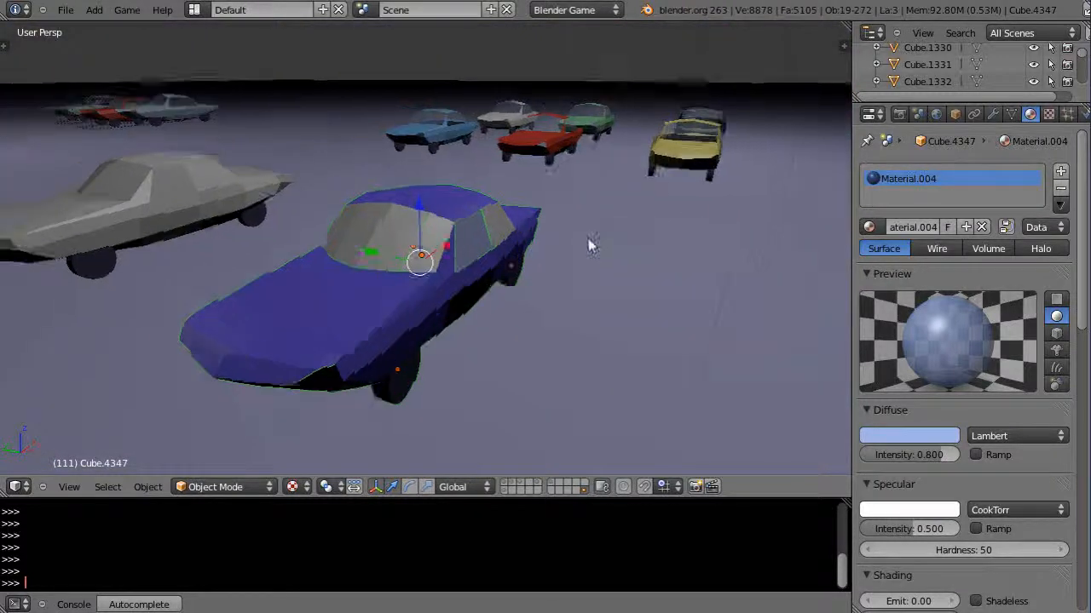
left_click_drag(593, 242, 537, 310)
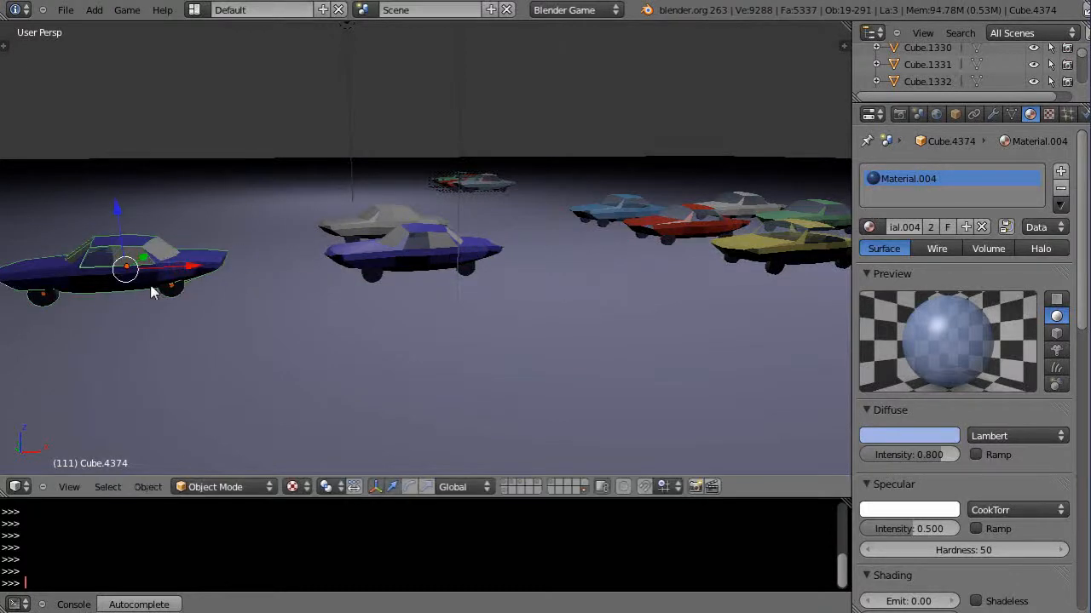
mouse_move(237, 254)
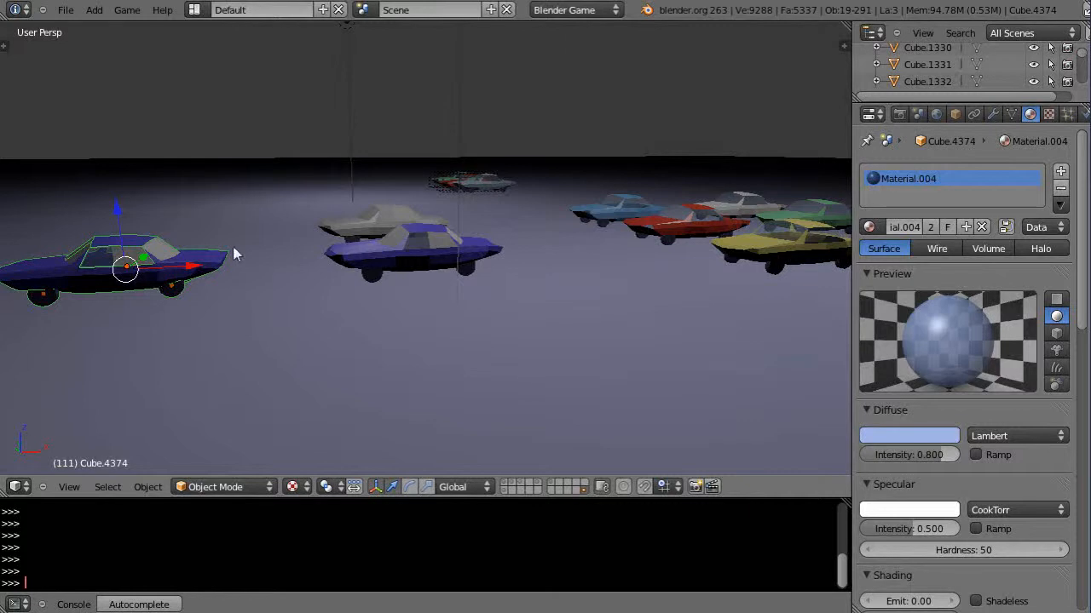
mouse_move(147, 487)
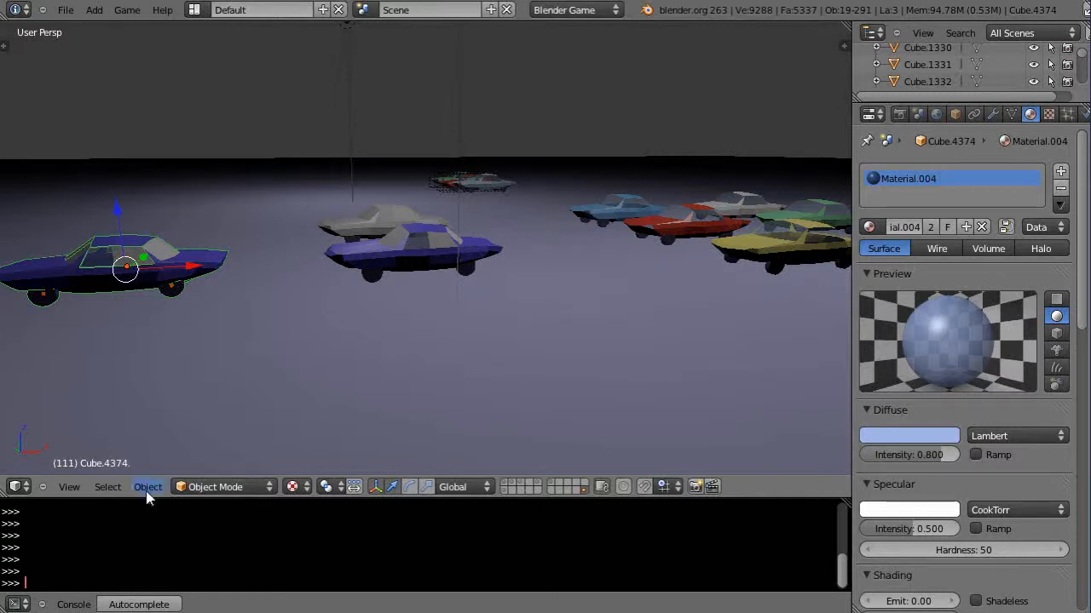
Step: Remove the copied blue car from all groups, then reselect the original blue car
left_click(147, 487)
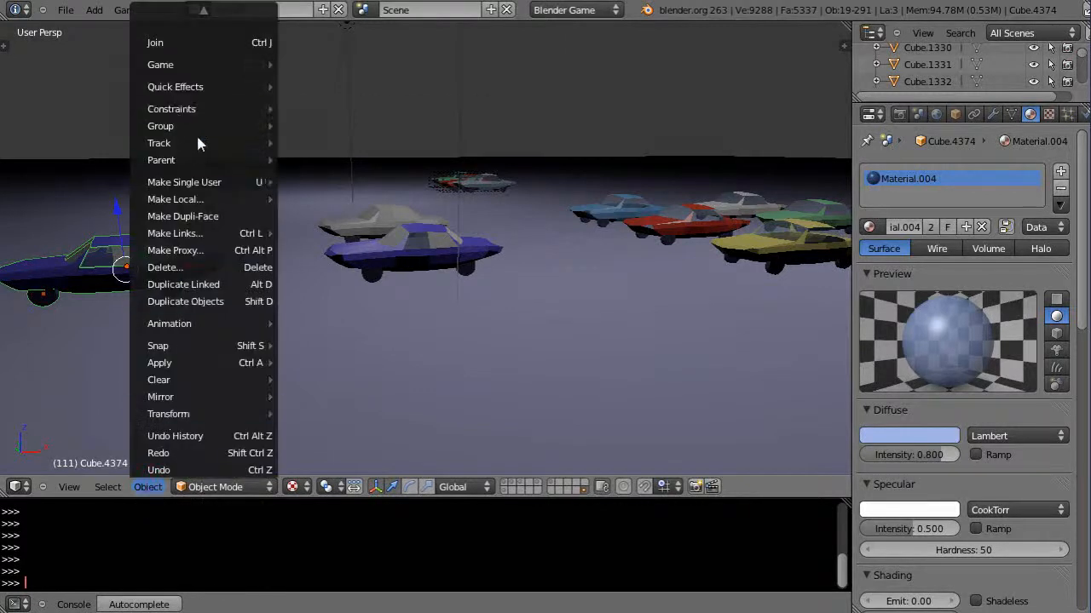
mouse_move(160, 127)
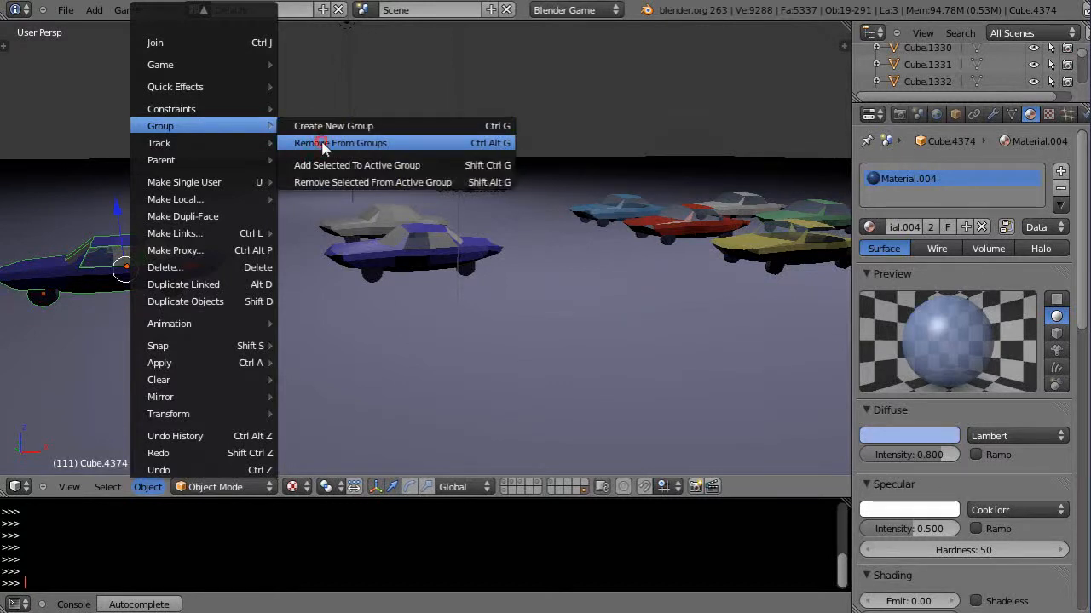
left_click(340, 143)
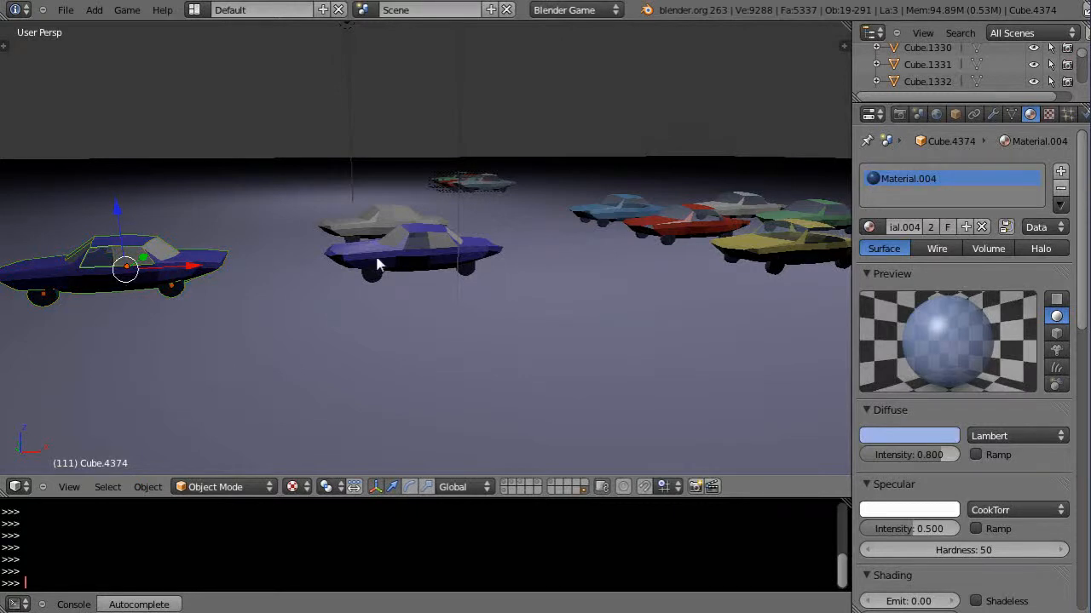
left_click(417, 247)
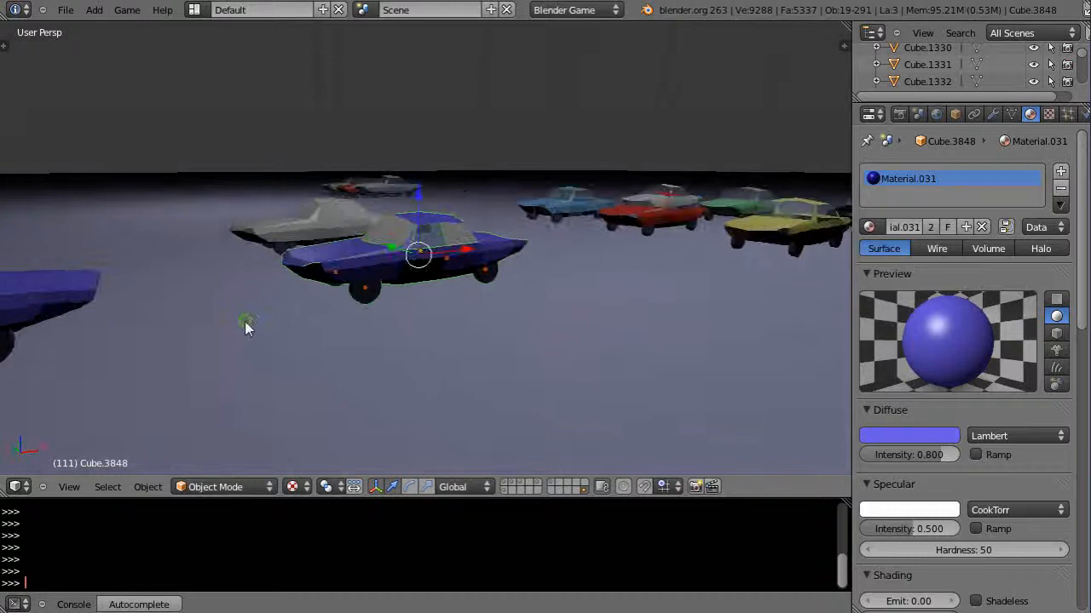
Step: Make the copy's body material single-user as RedCar with a red diffuse colour
left_click(179, 274)
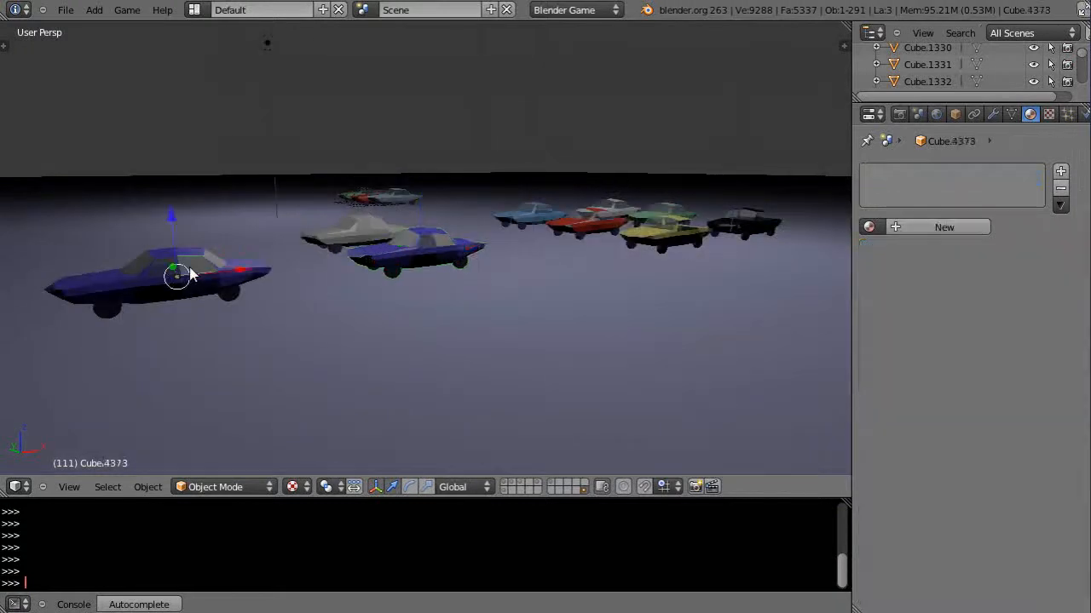
mouse_move(110, 290)
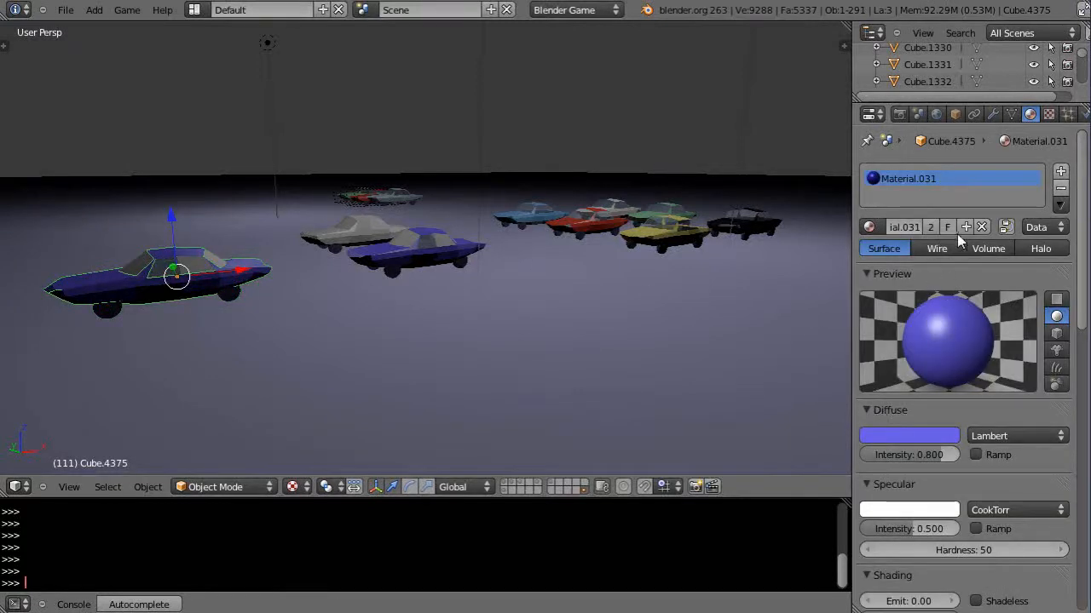
left_click(930, 226)
type("RedCa")
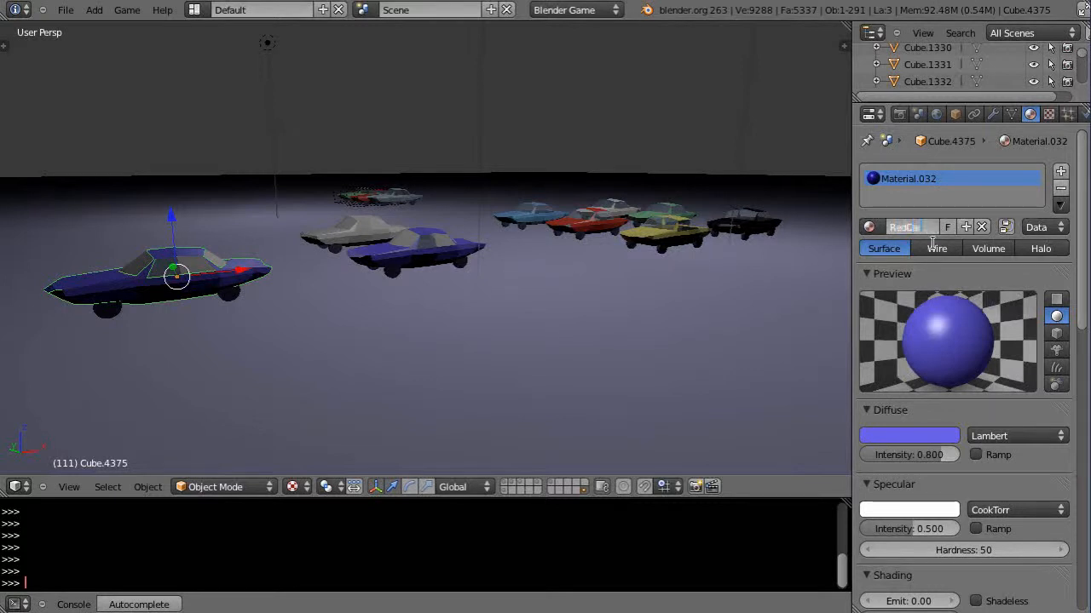
left_click(910, 437)
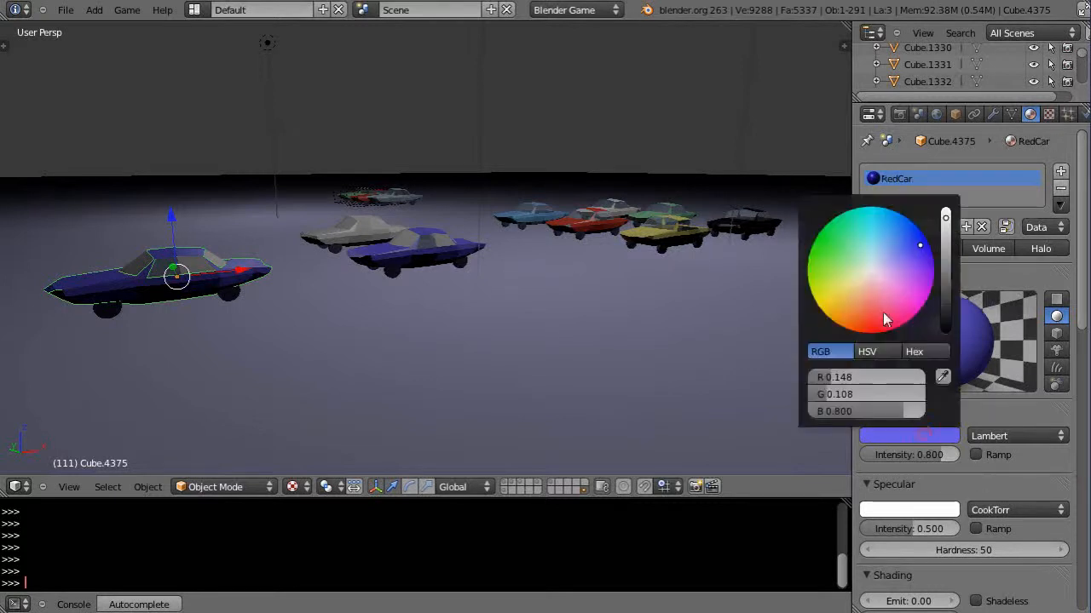
left_click(324, 341)
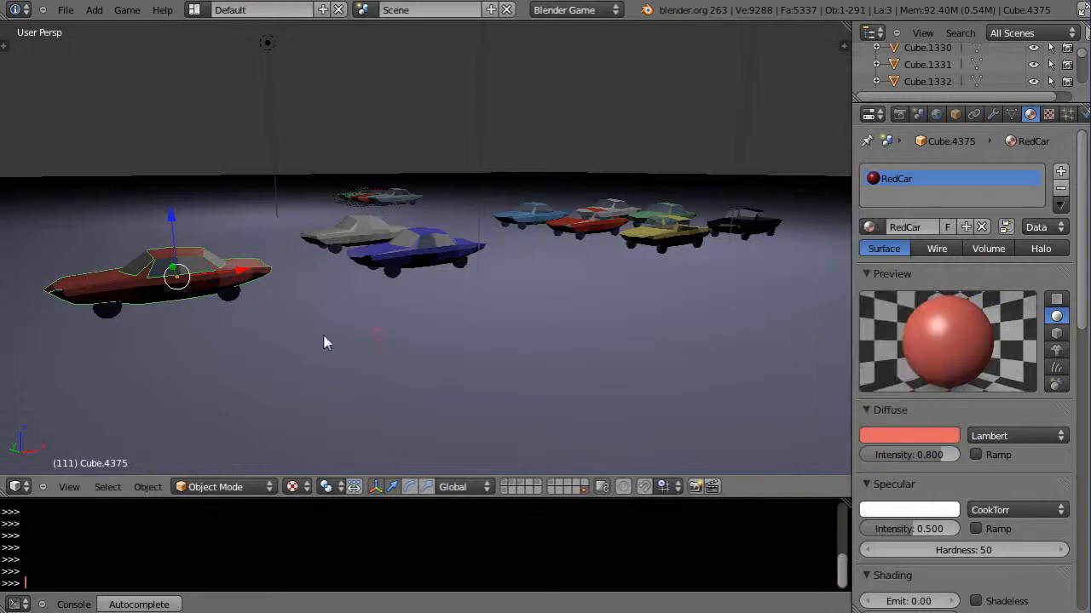
left_click(418, 252)
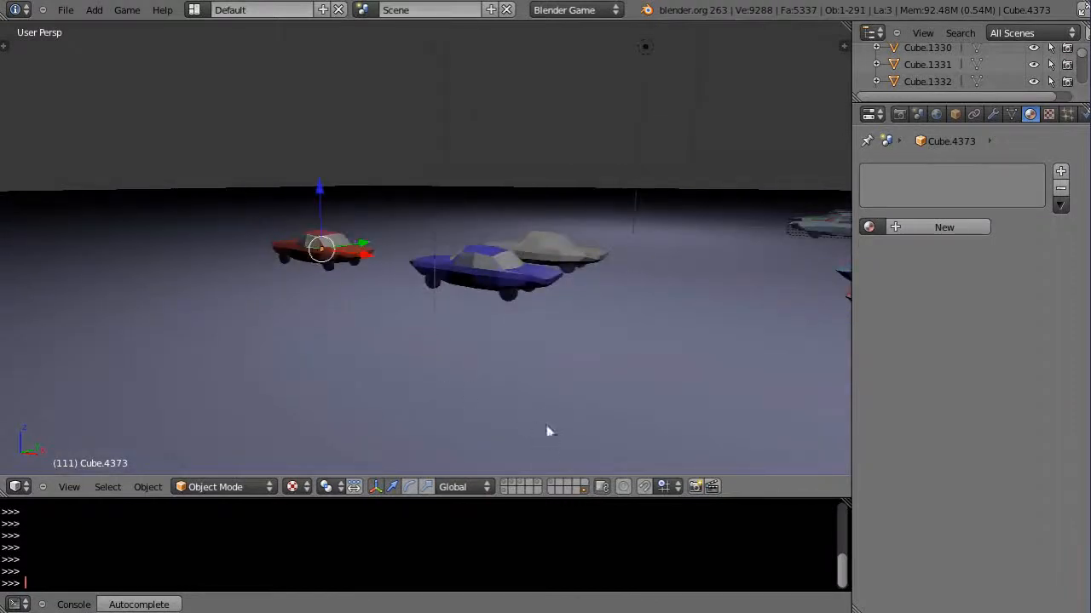
mouse_move(549, 429)
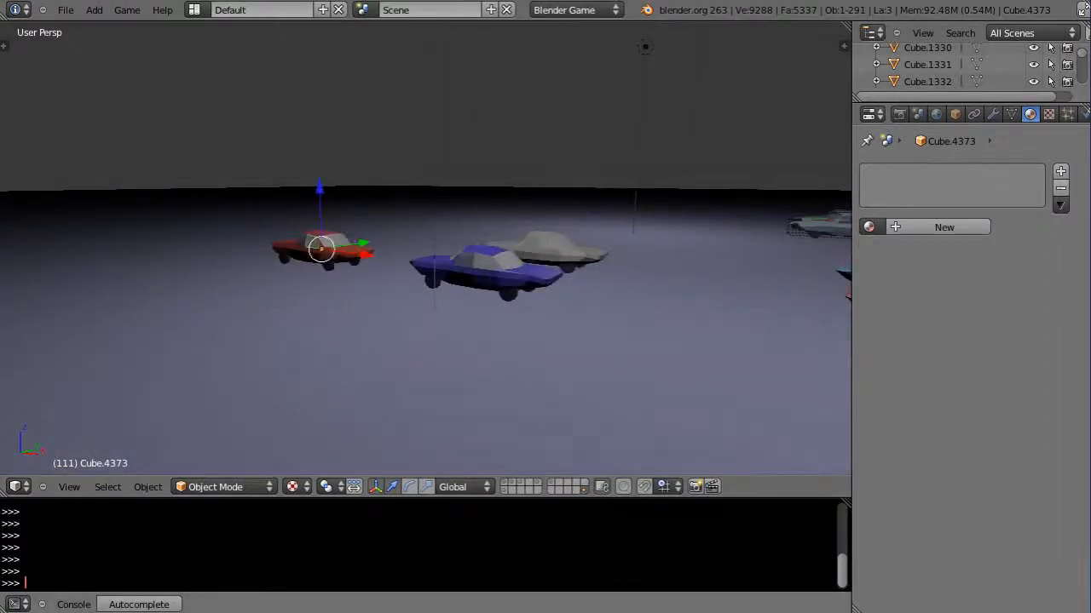